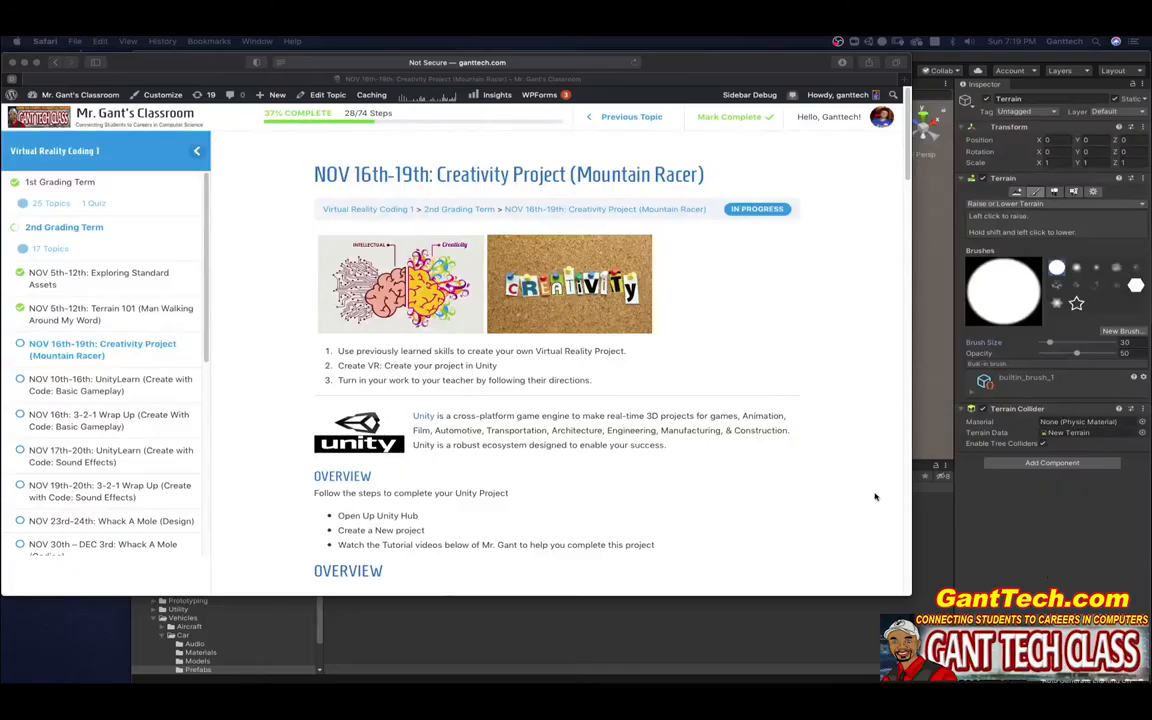
pyautogui.moveTo(668, 376)
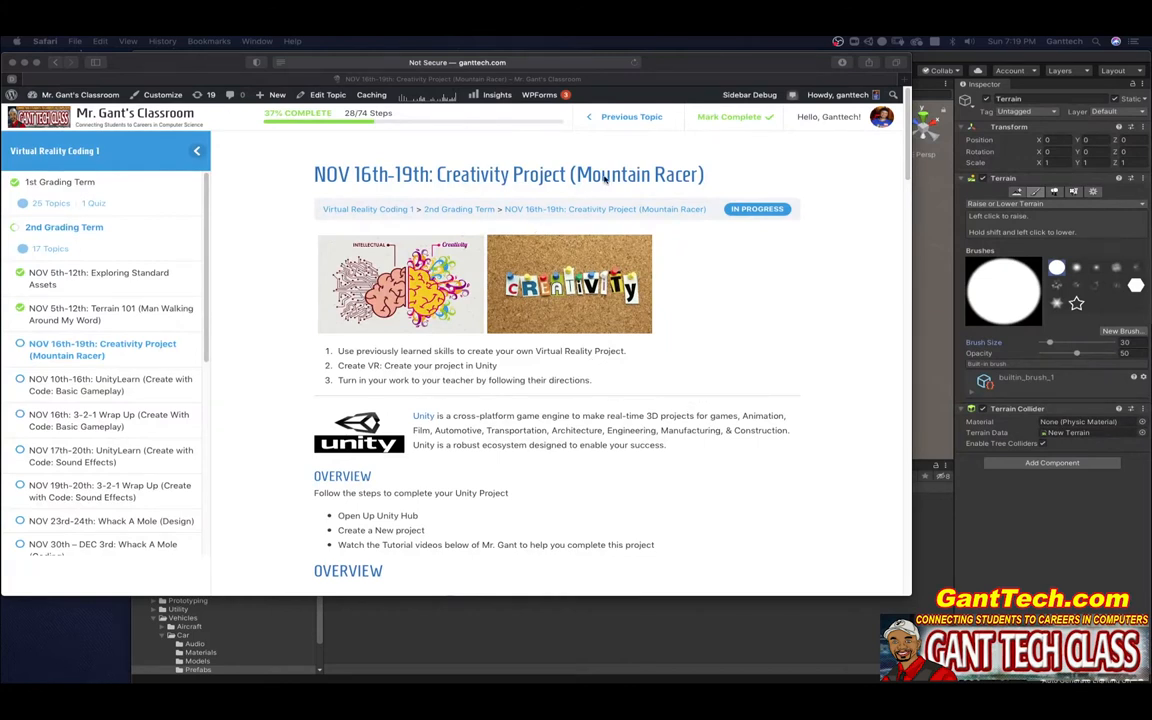
pyautogui.moveTo(520, 388)
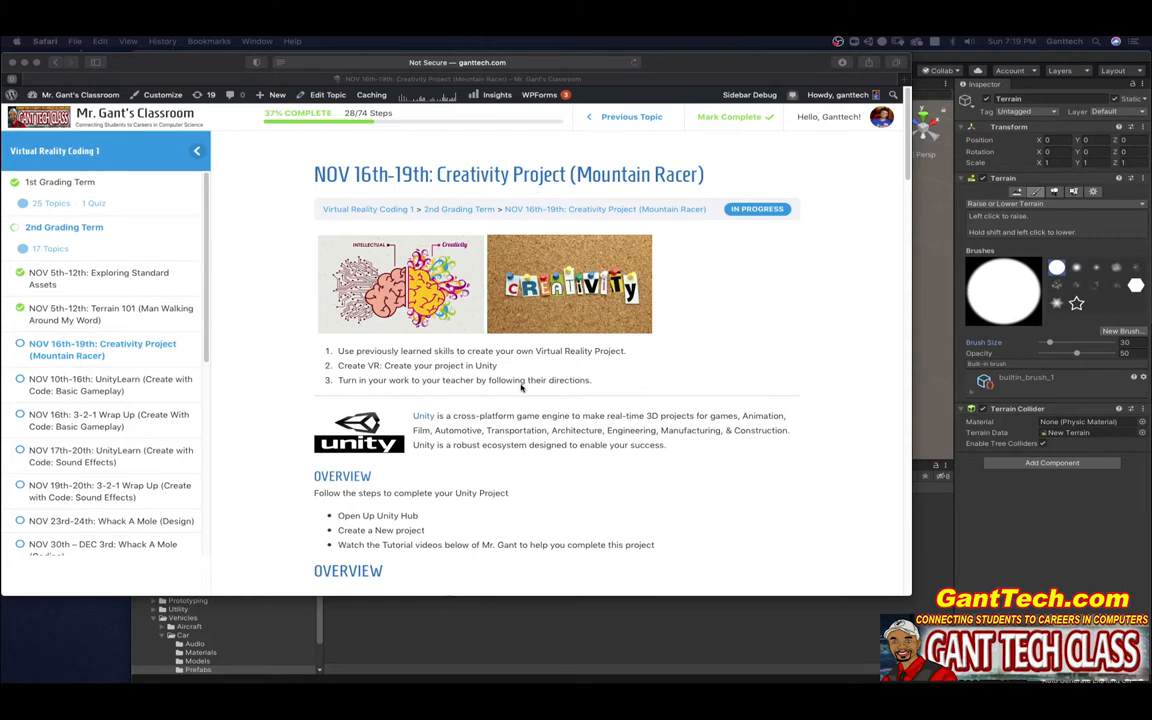
pyautogui.moveTo(288, 468)
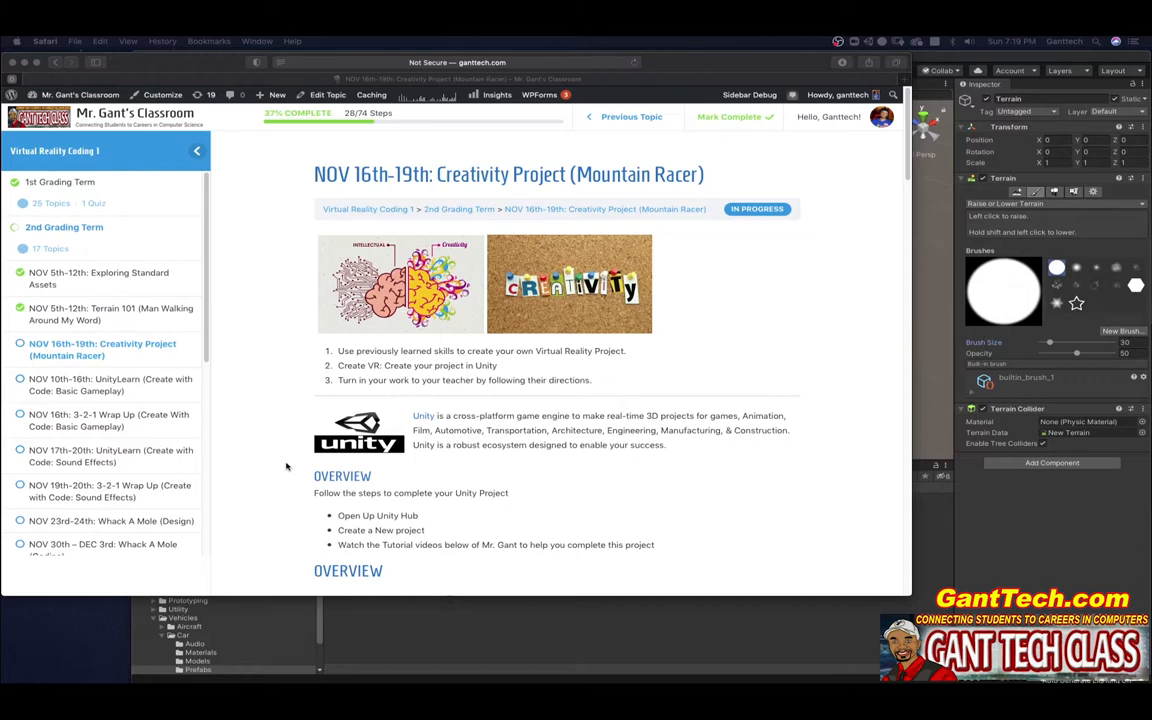
pyautogui.moveTo(680, 404)
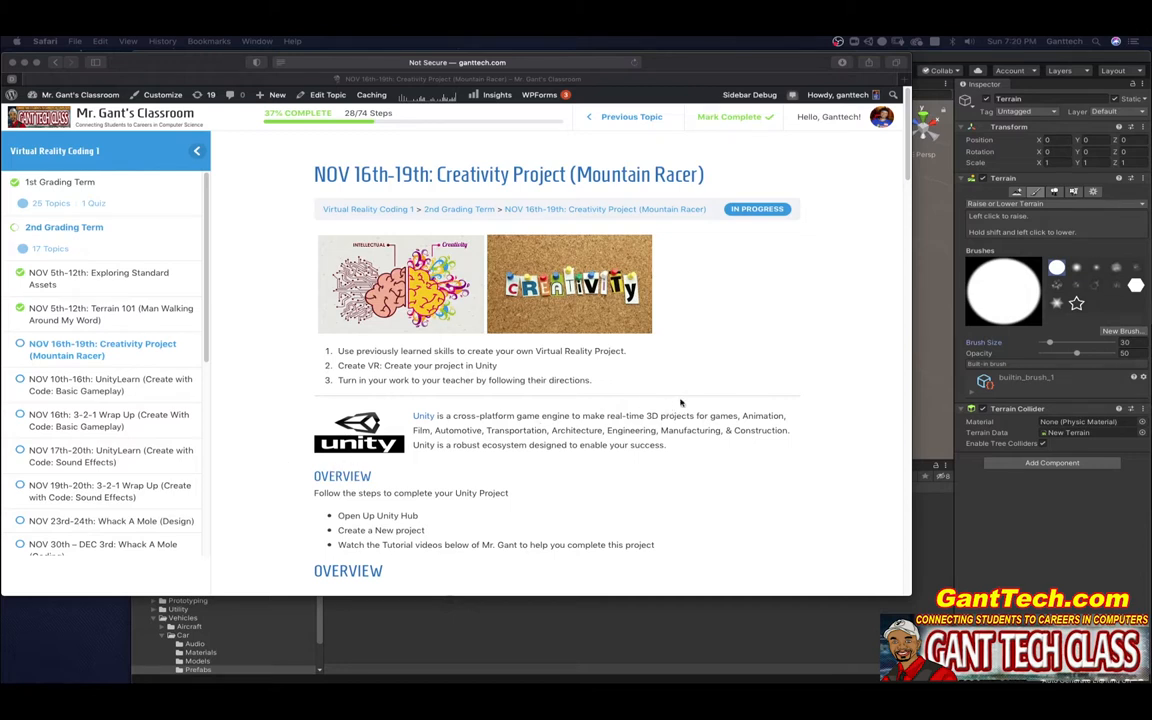
# Select the Car in the Hierarchy so its Car Controller settings show in the Inspector
pyautogui.scroll(-3)
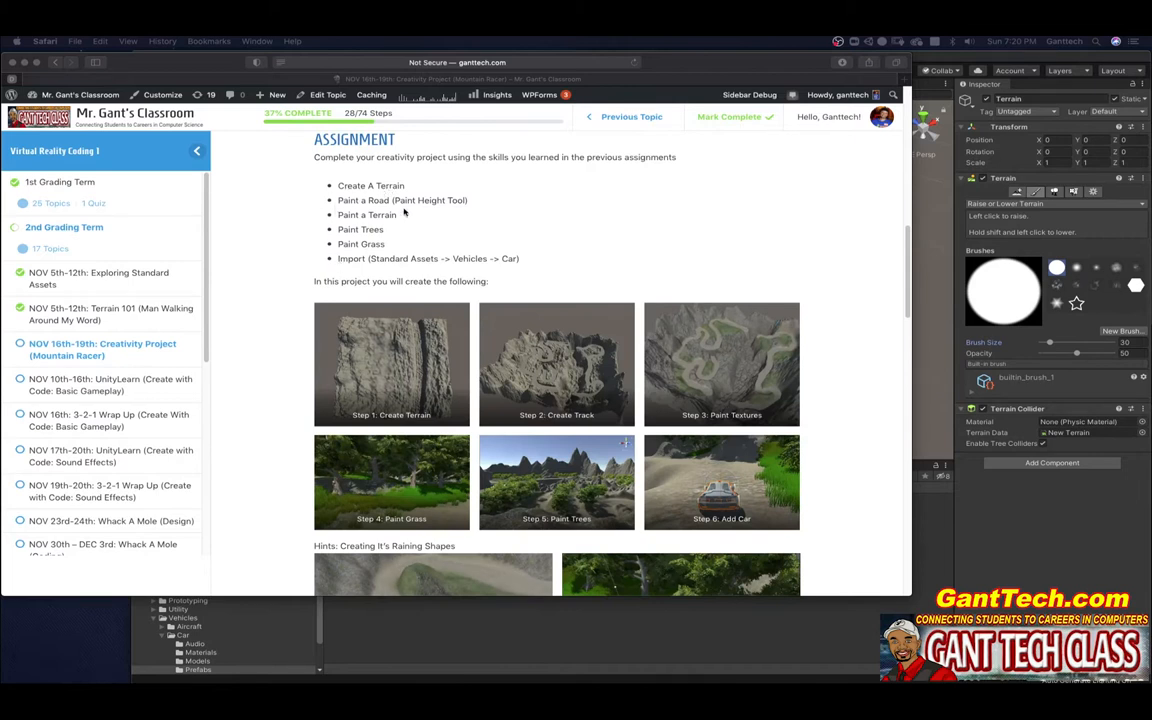
pyautogui.moveTo(414, 252)
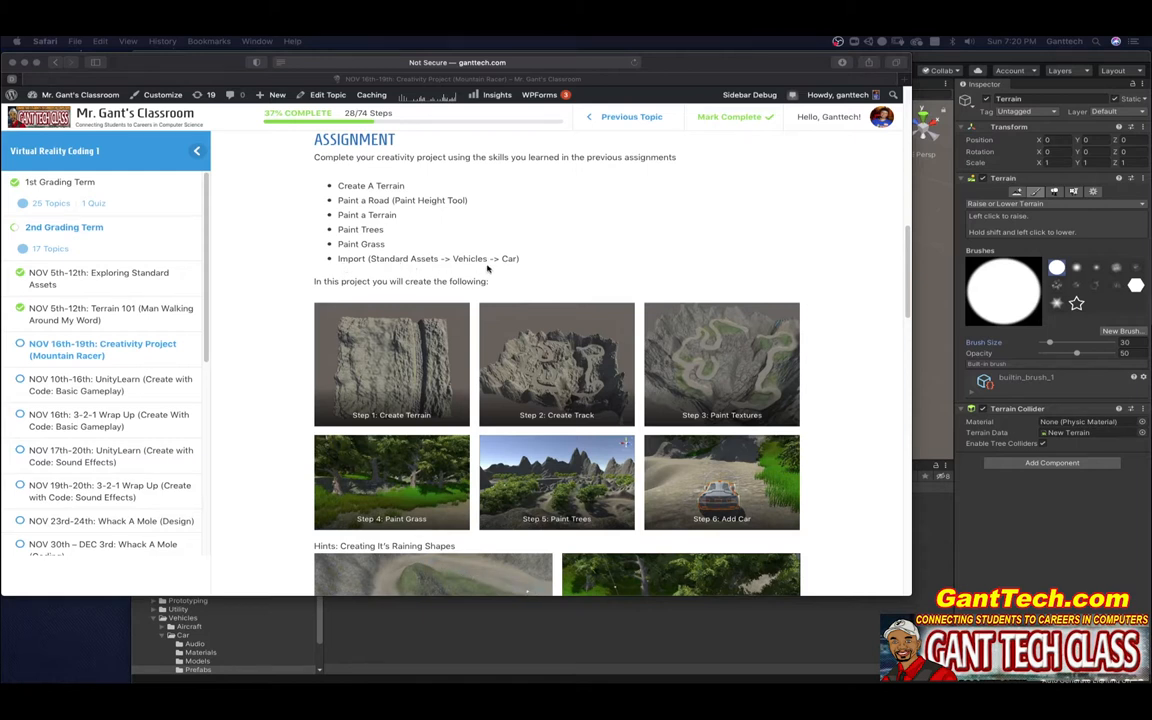
pyautogui.scroll(-3)
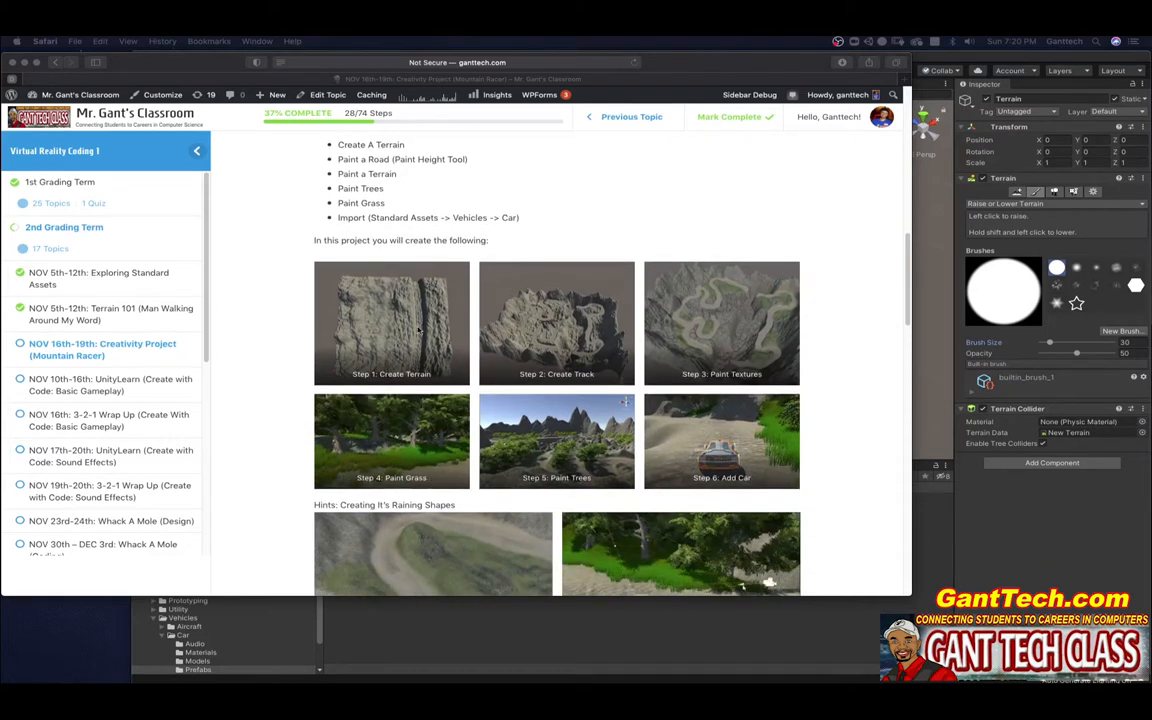
pyautogui.moveTo(582, 374)
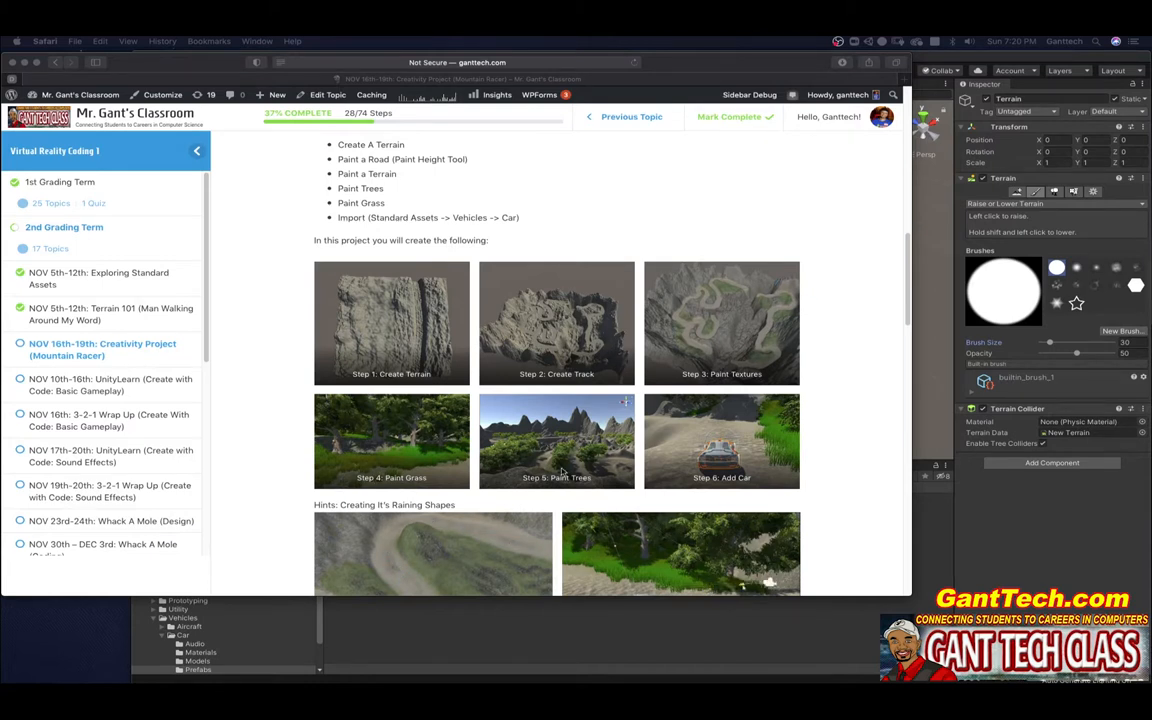
pyautogui.moveTo(816, 476)
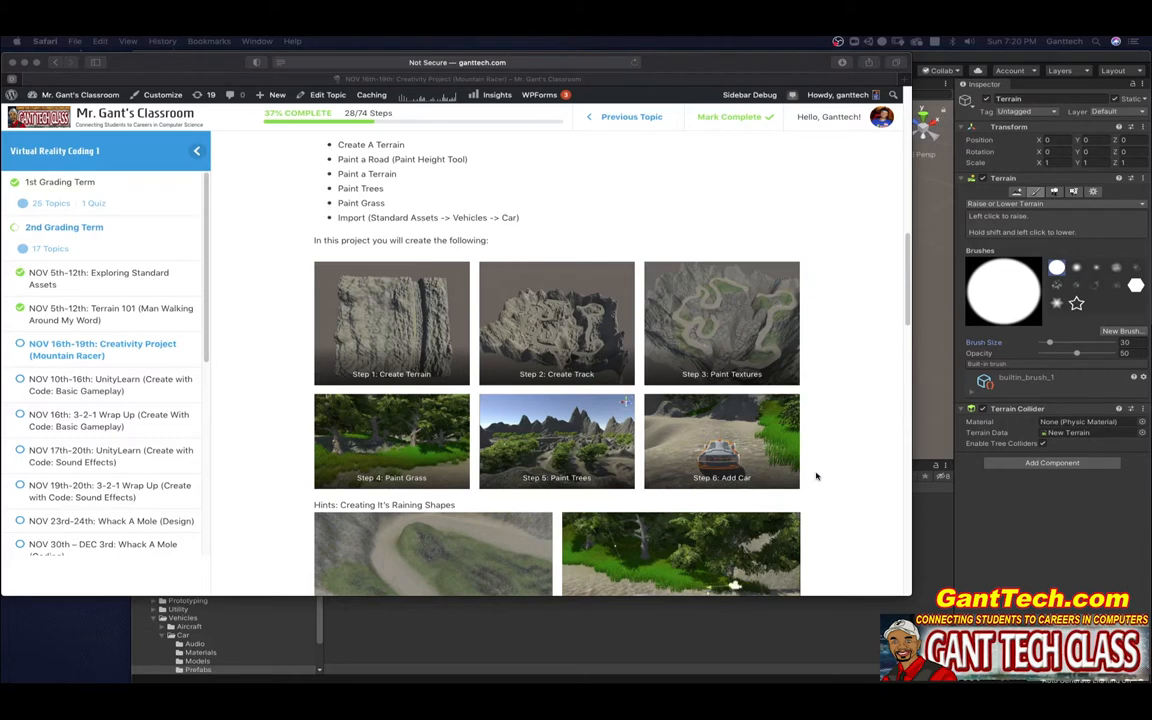
pyautogui.scroll(-3)
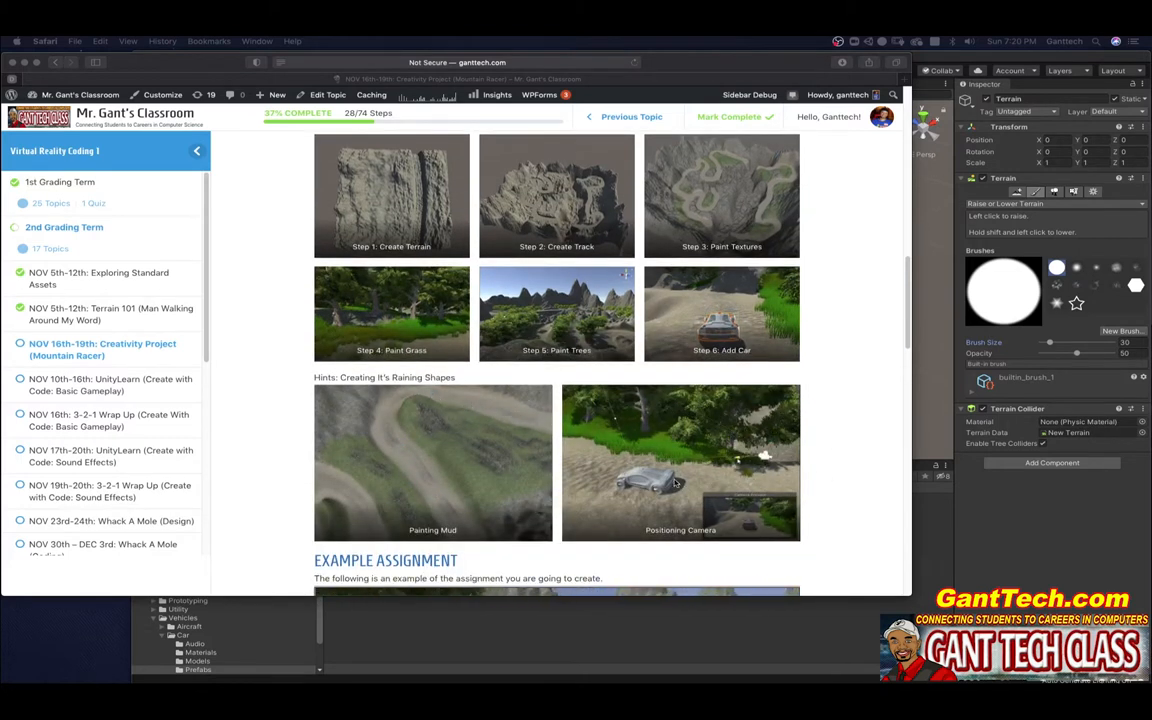
pyautogui.scroll(-3)
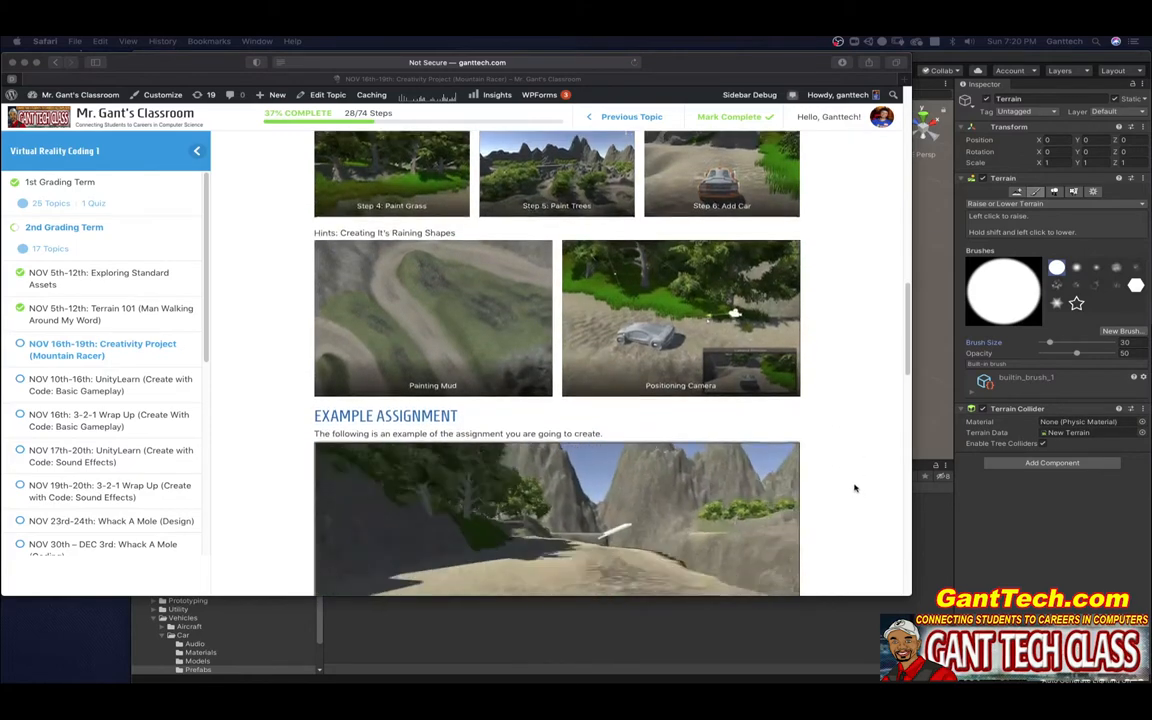
pyautogui.scroll(-3)
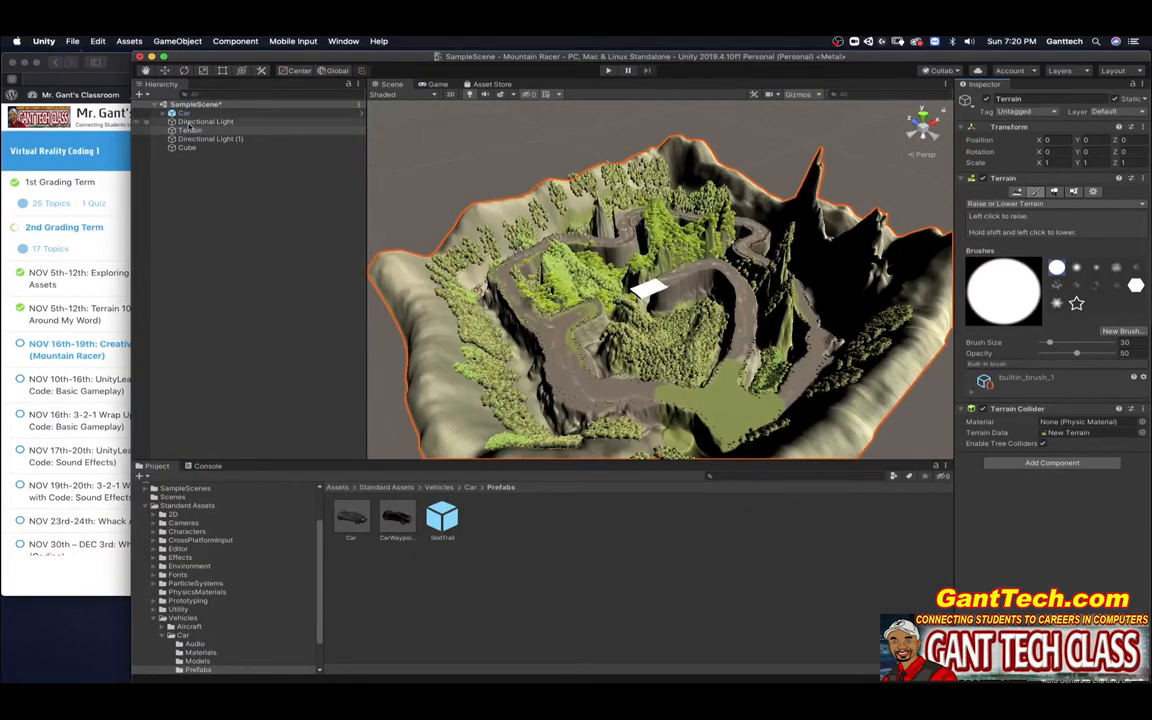
pyautogui.click(184, 112)
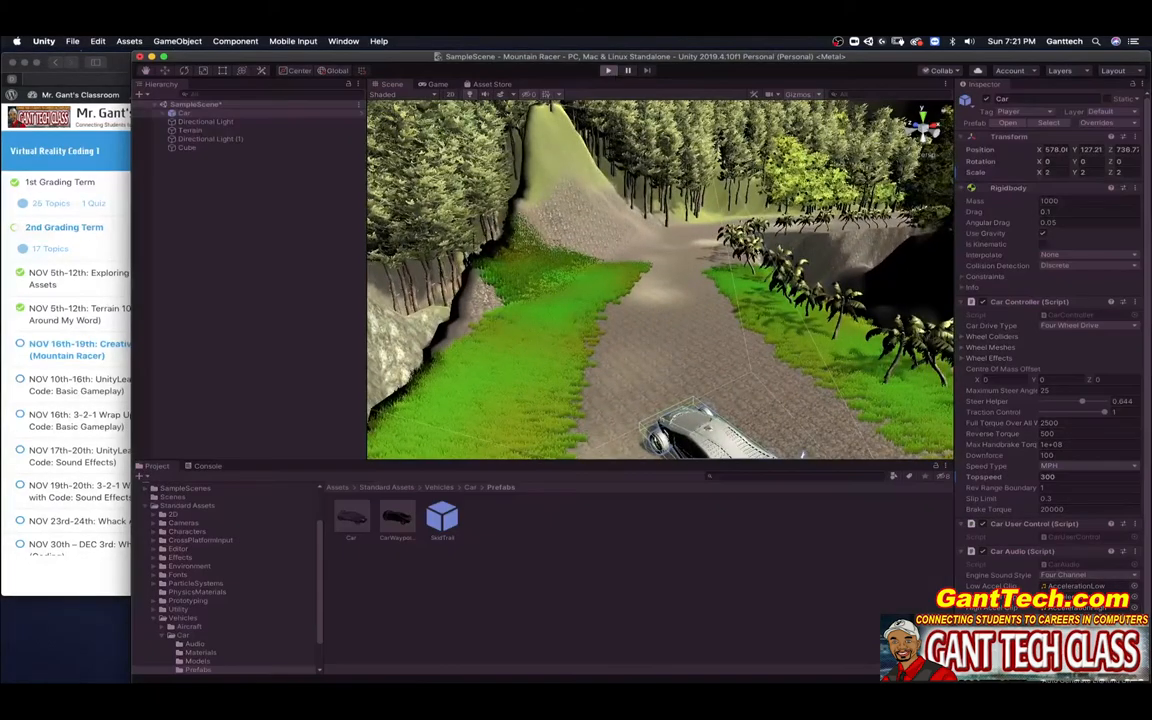
# Enter Play mode to test-drive the car in the Mountain Racer game
pyautogui.click(608, 70)
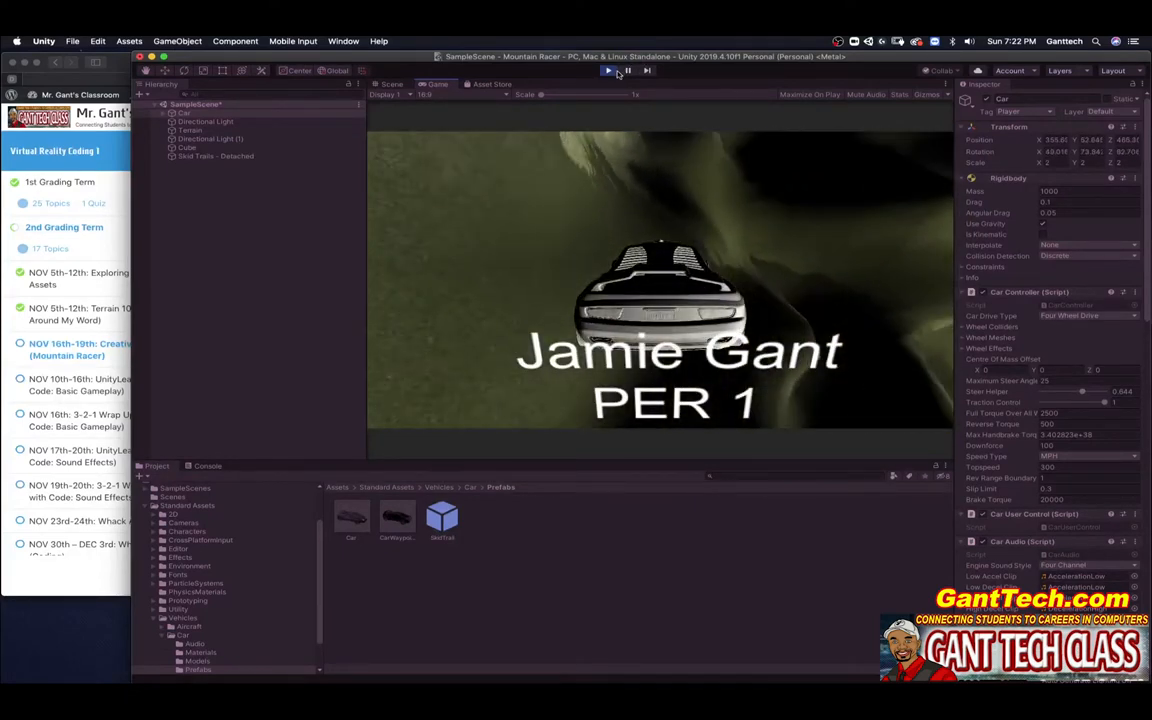
# Stop Play mode and select the Terrain with the Paint Trees tool active
pyautogui.click(608, 70)
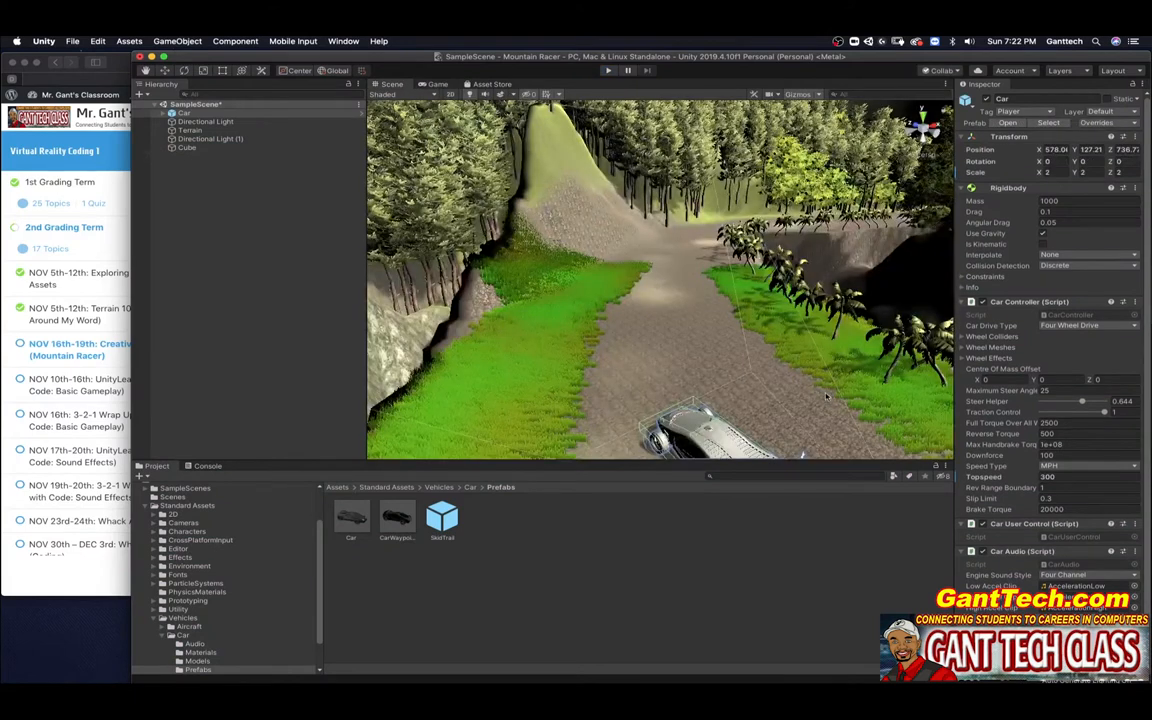
pyautogui.click(192, 130)
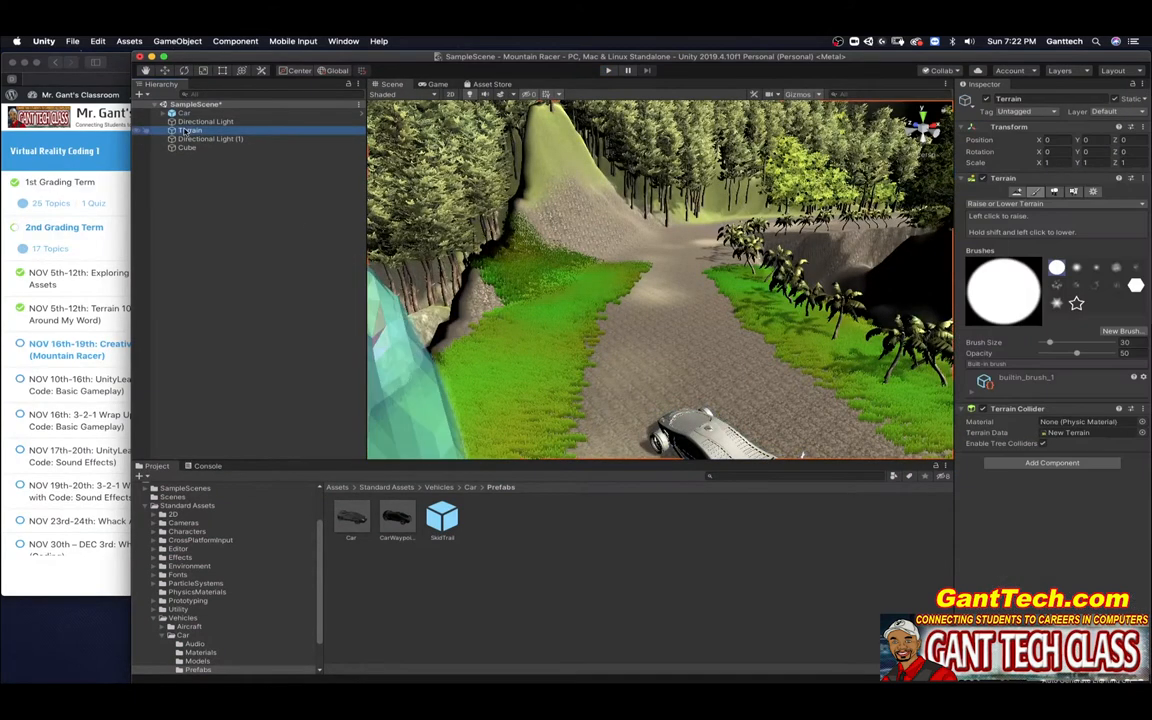
pyautogui.click(1056, 192)
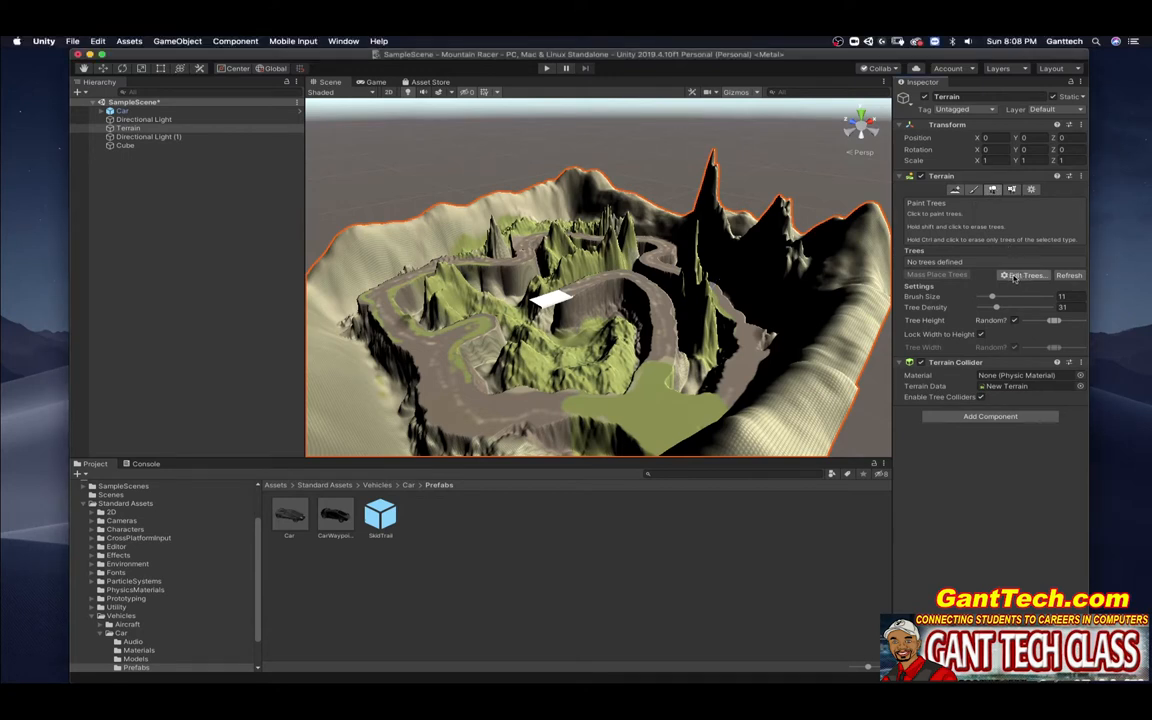
# Add a new tree type to the terrain using a tree prefab from the object picker
pyautogui.click(1022, 276)
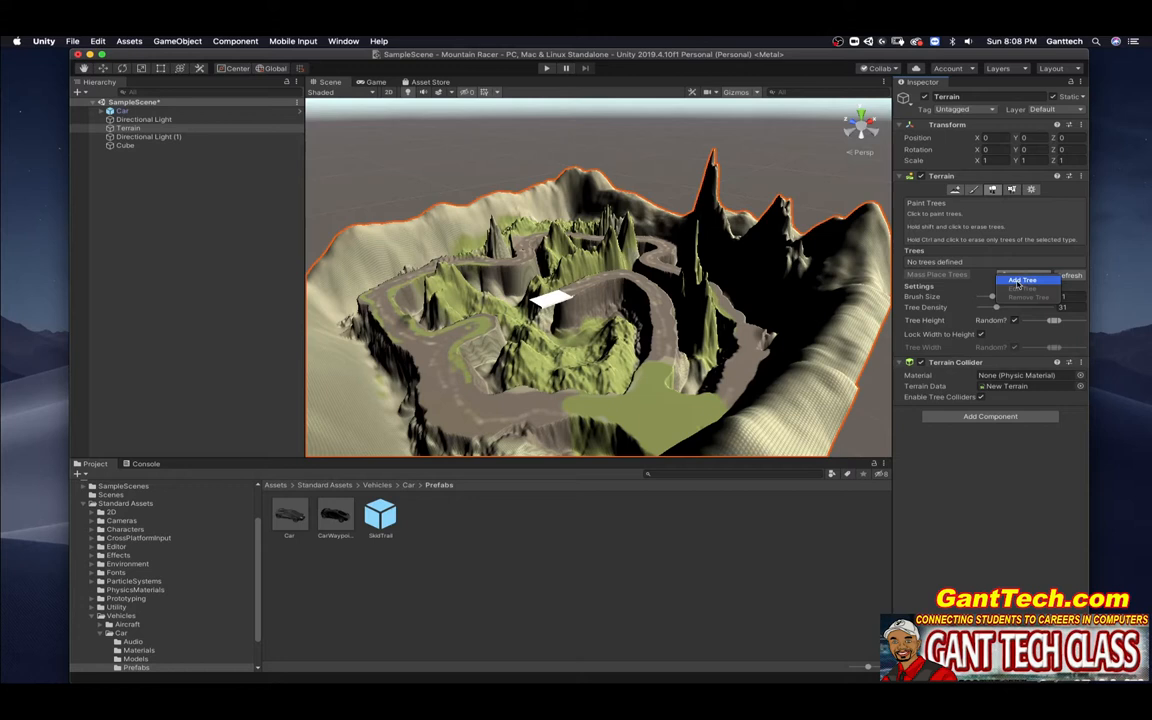
pyautogui.click(1020, 280)
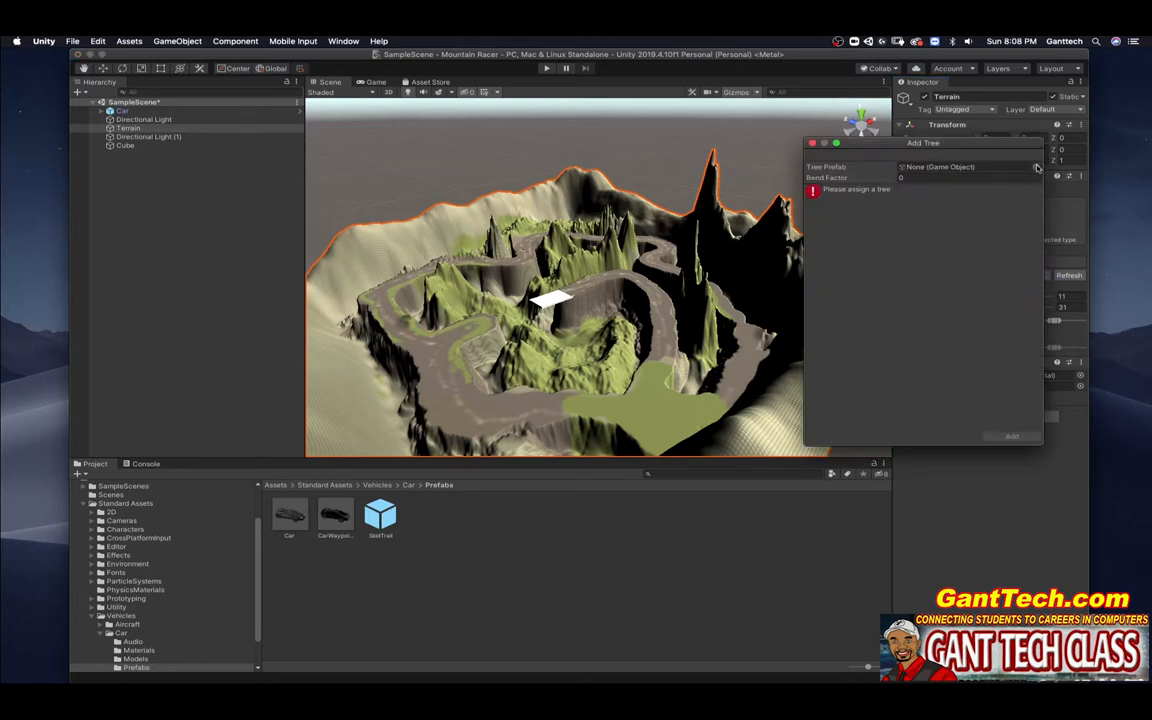
pyautogui.click(1036, 168)
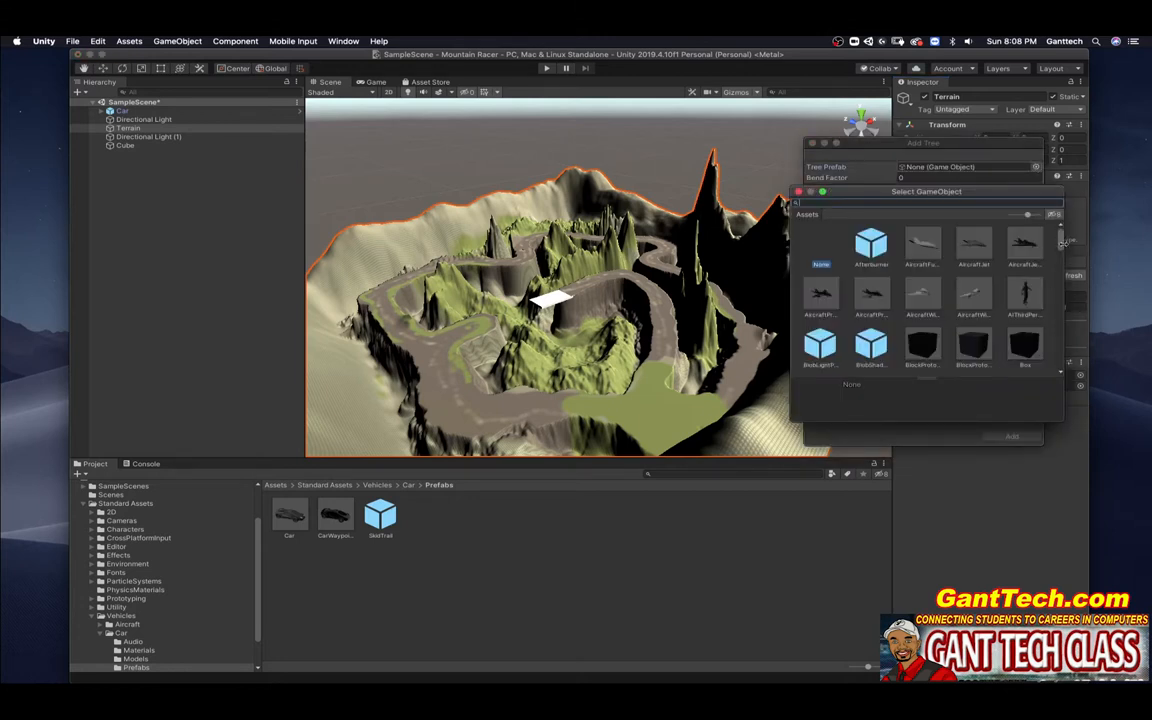
pyautogui.scroll(-3)
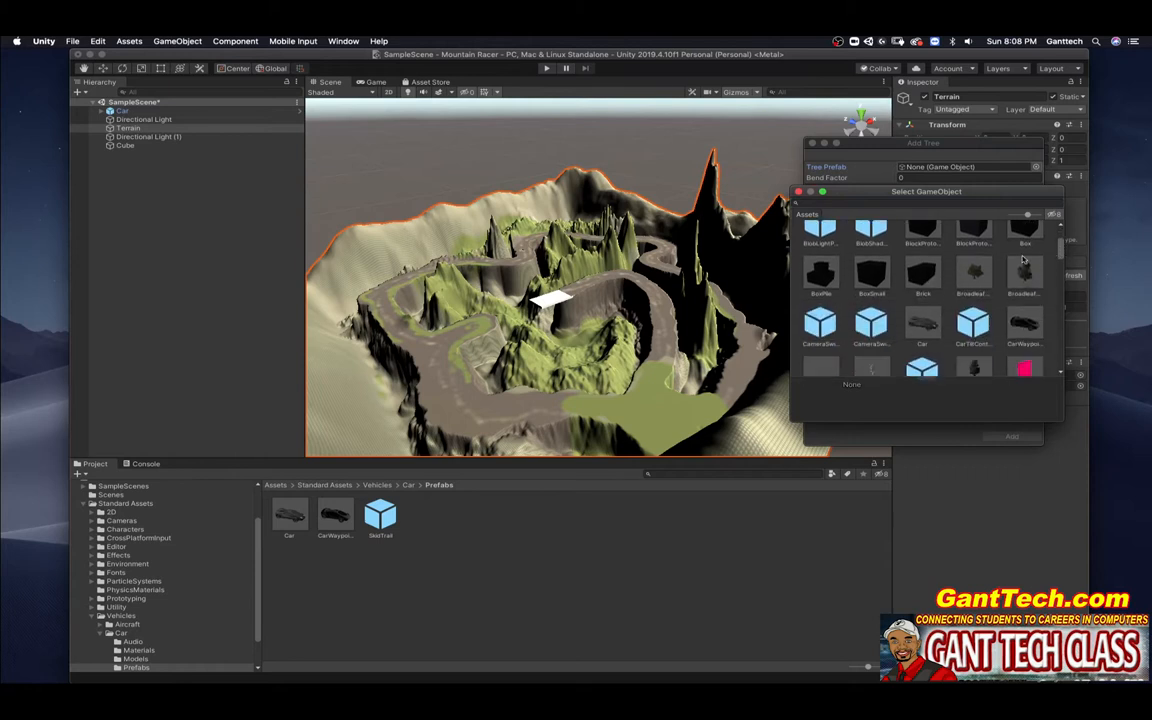
pyautogui.click(972, 276)
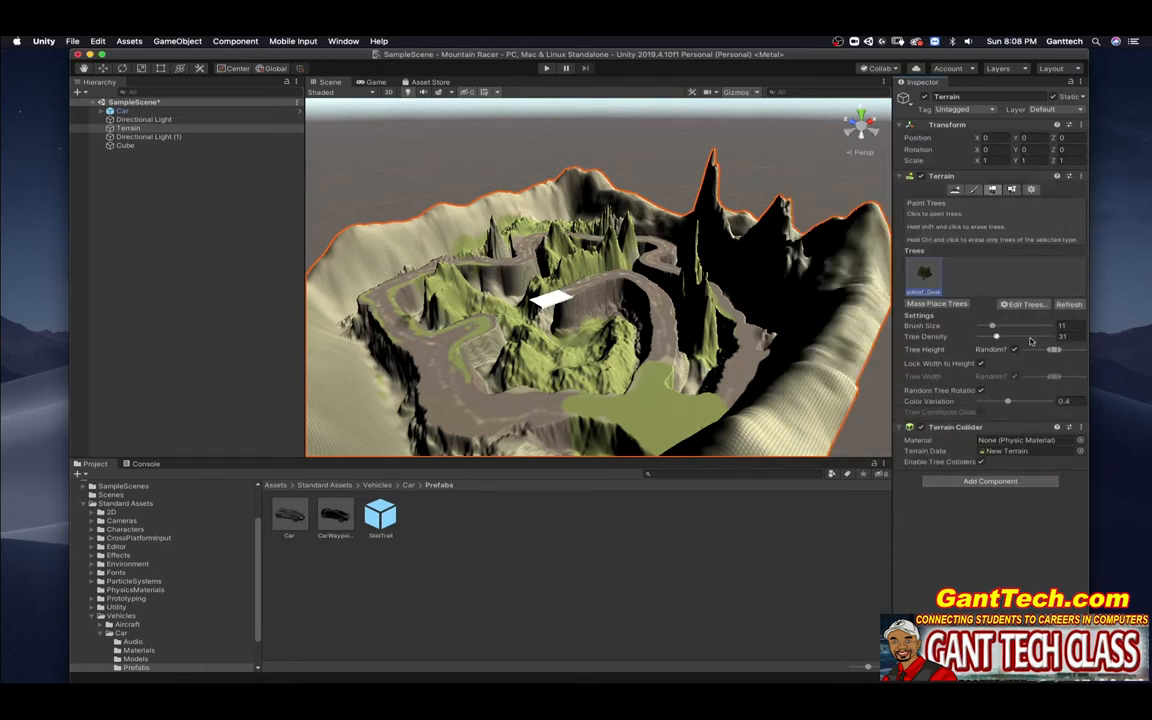
pyautogui.click(1024, 304)
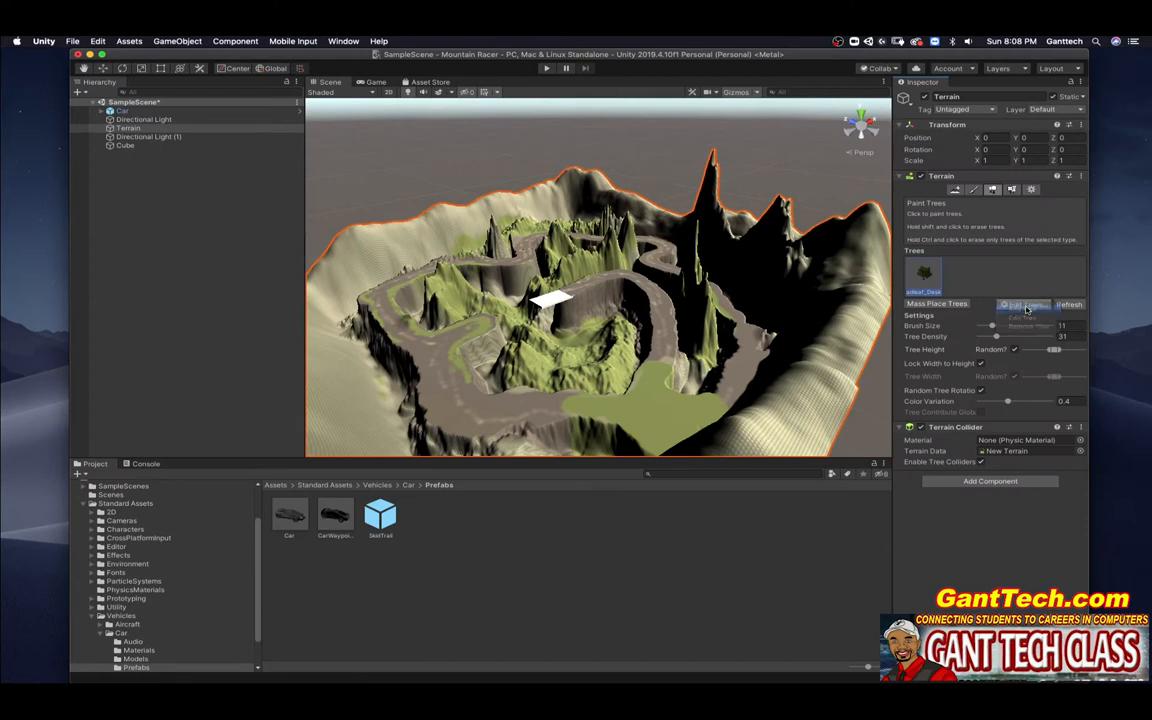
# Add a second tree type, choosing another tree prefab from the picker
pyautogui.click(1024, 304)
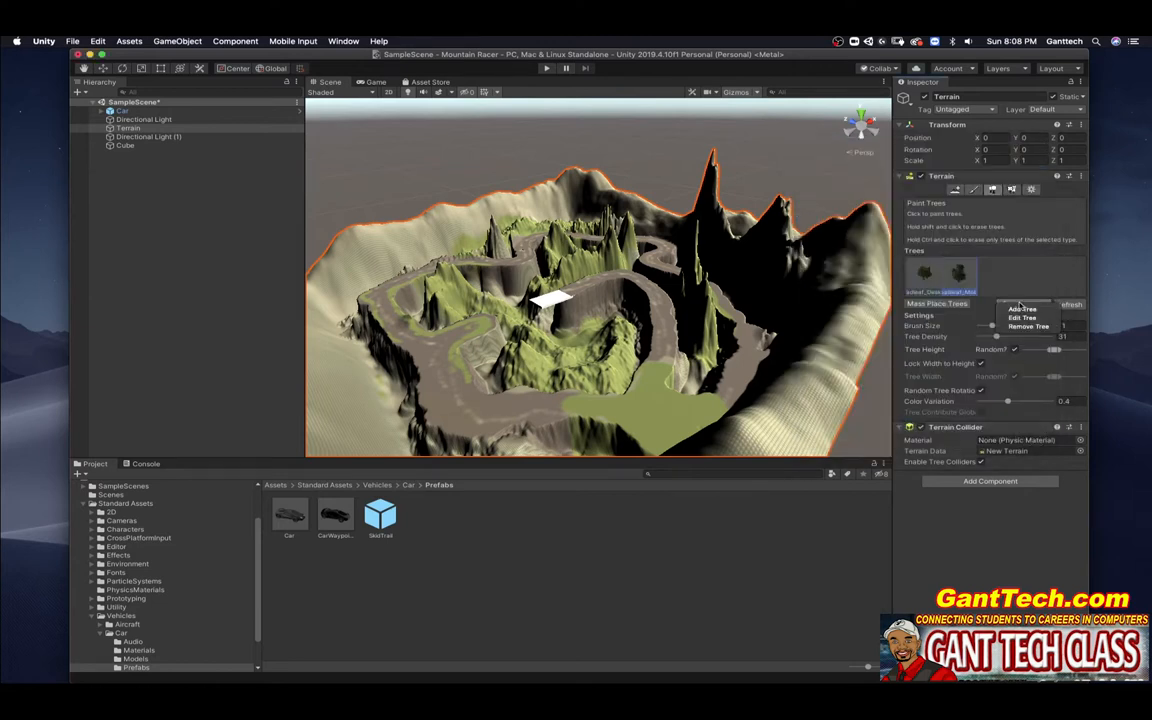
pyautogui.click(1022, 308)
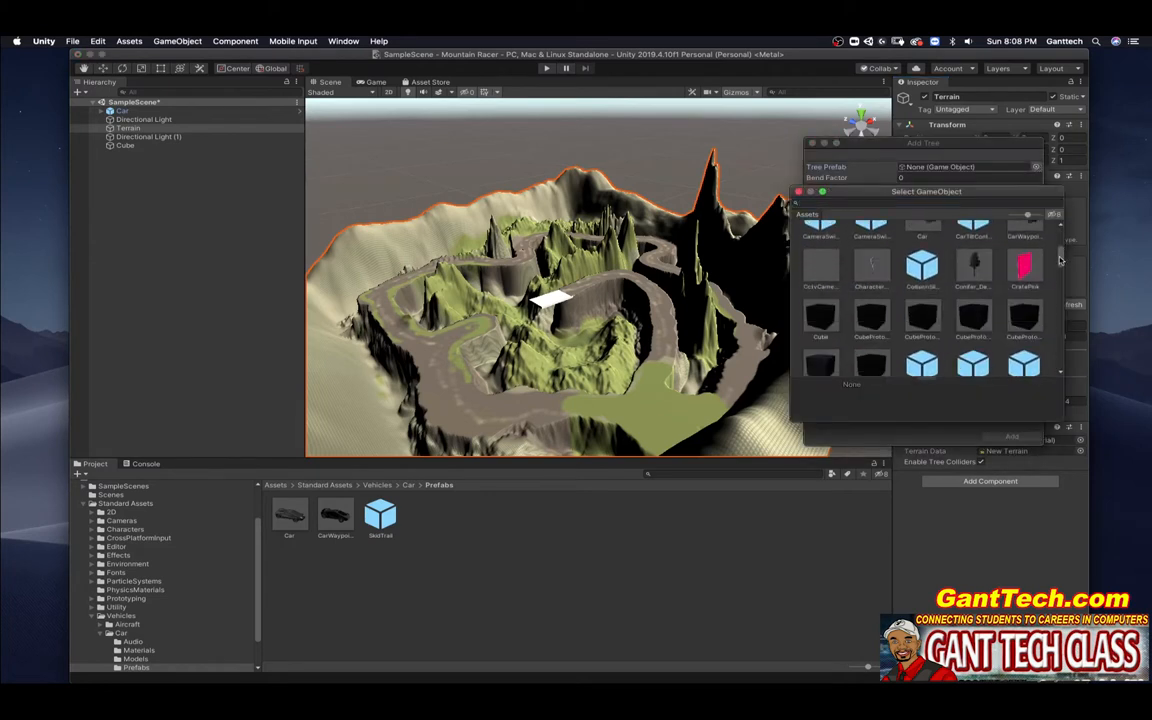
pyautogui.scroll(-3)
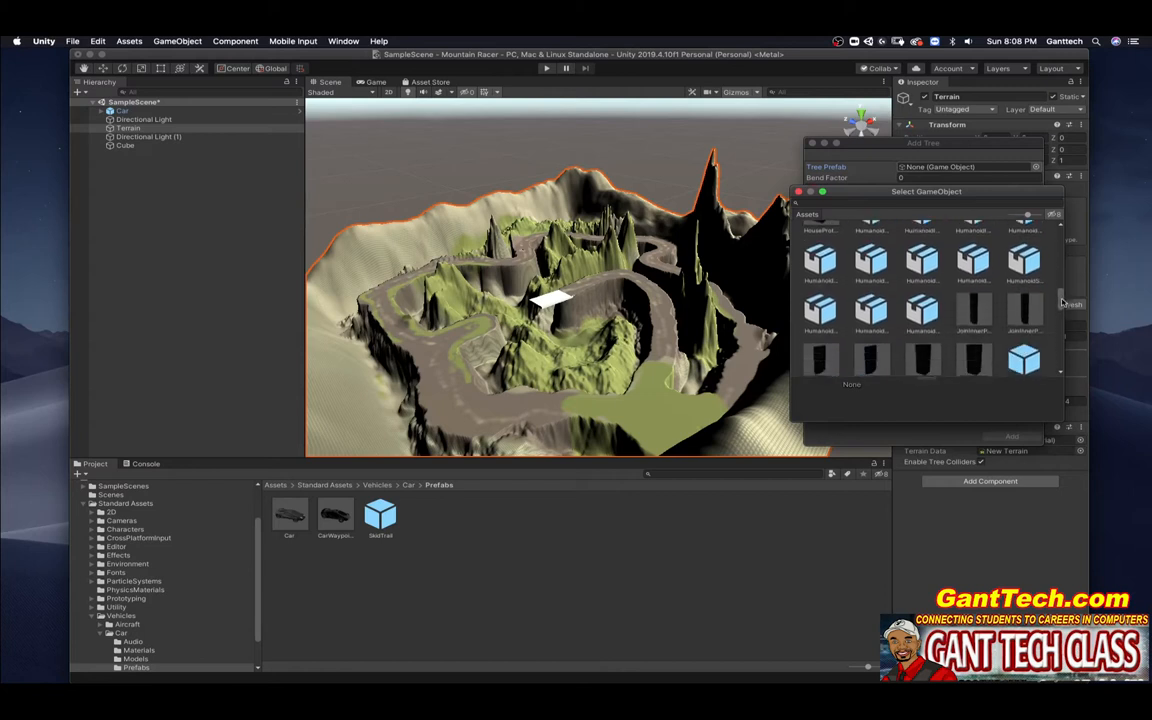
pyautogui.scroll(-3)
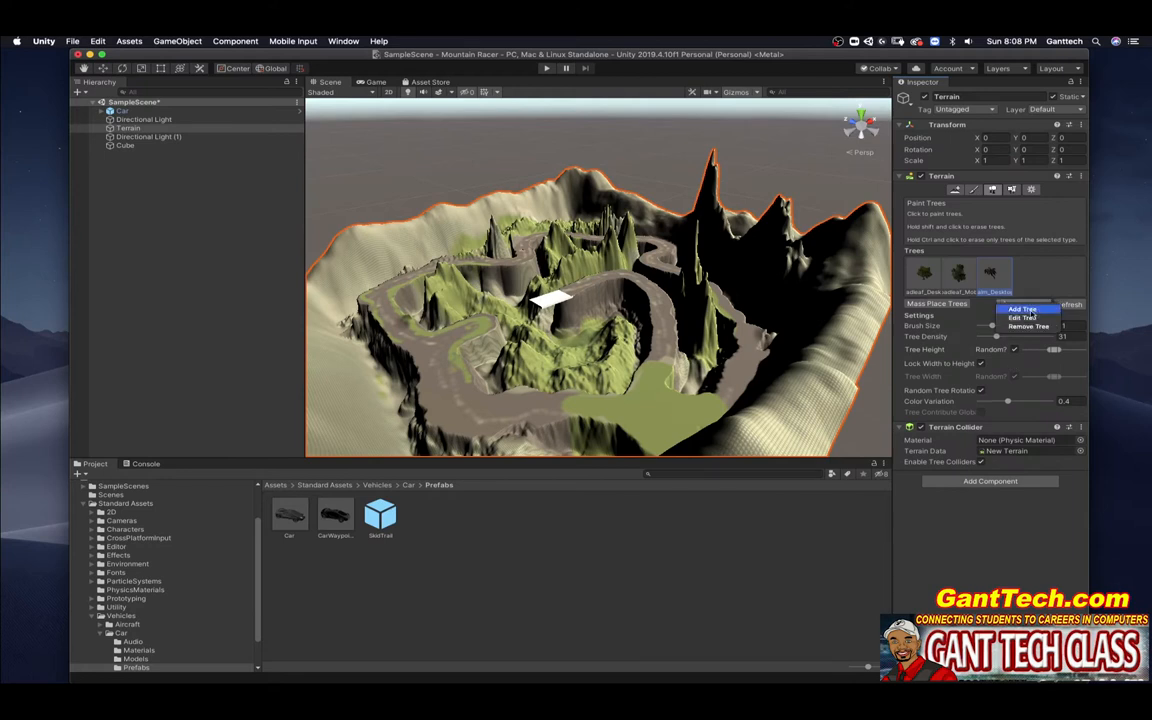
pyautogui.click(1022, 308)
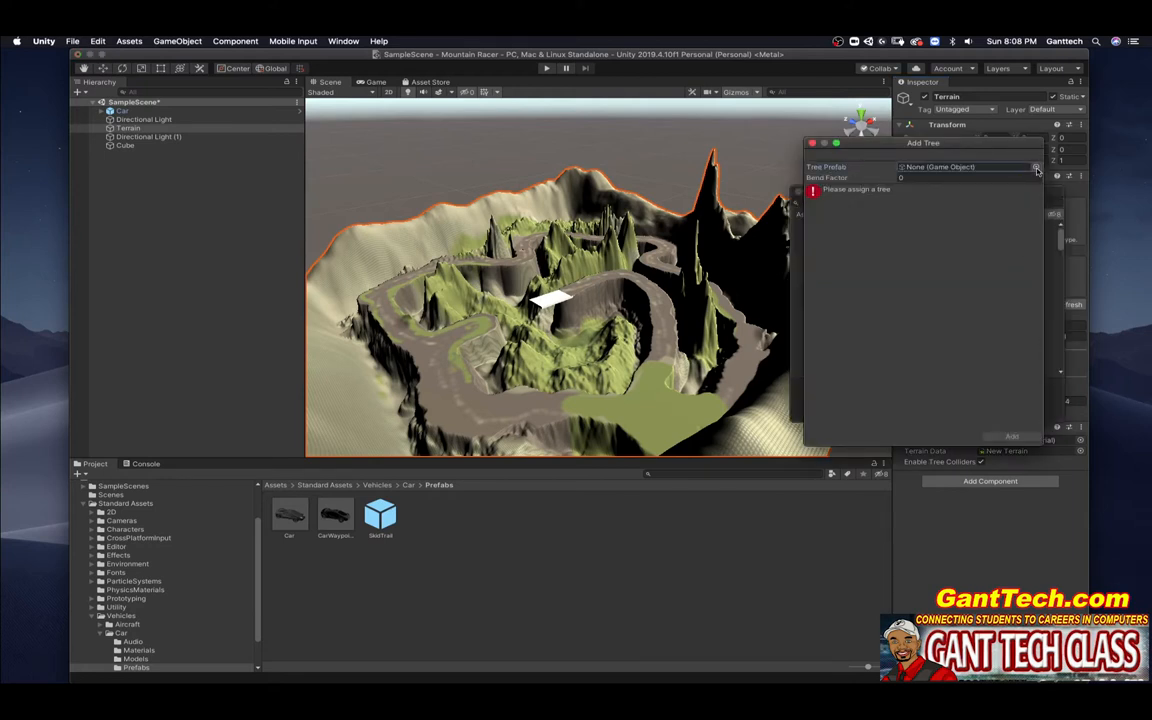
pyautogui.click(1036, 168)
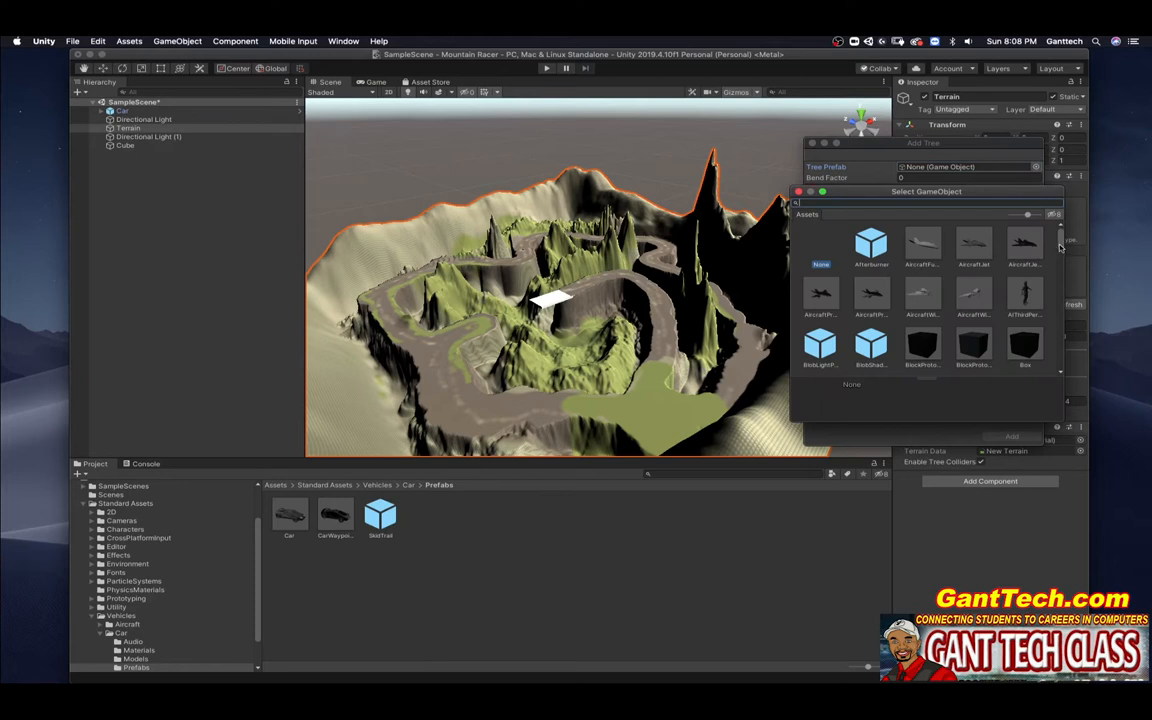
pyautogui.scroll(-3)
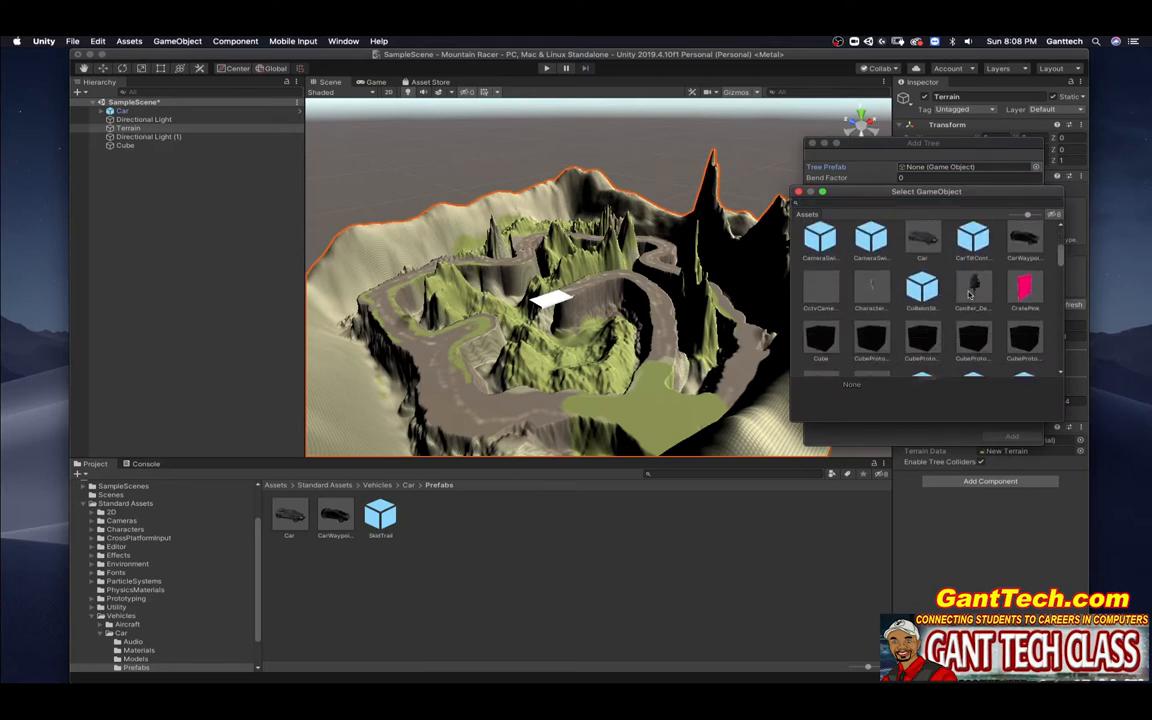
pyautogui.click(972, 290)
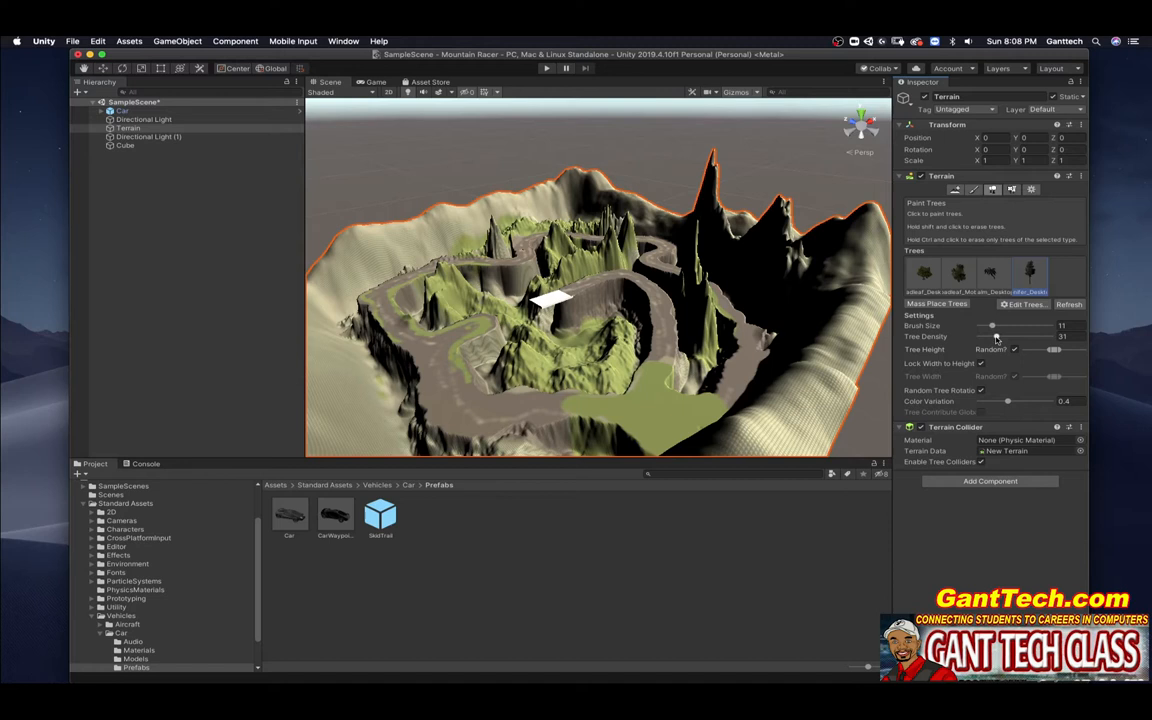
pyautogui.moveTo(792, 348)
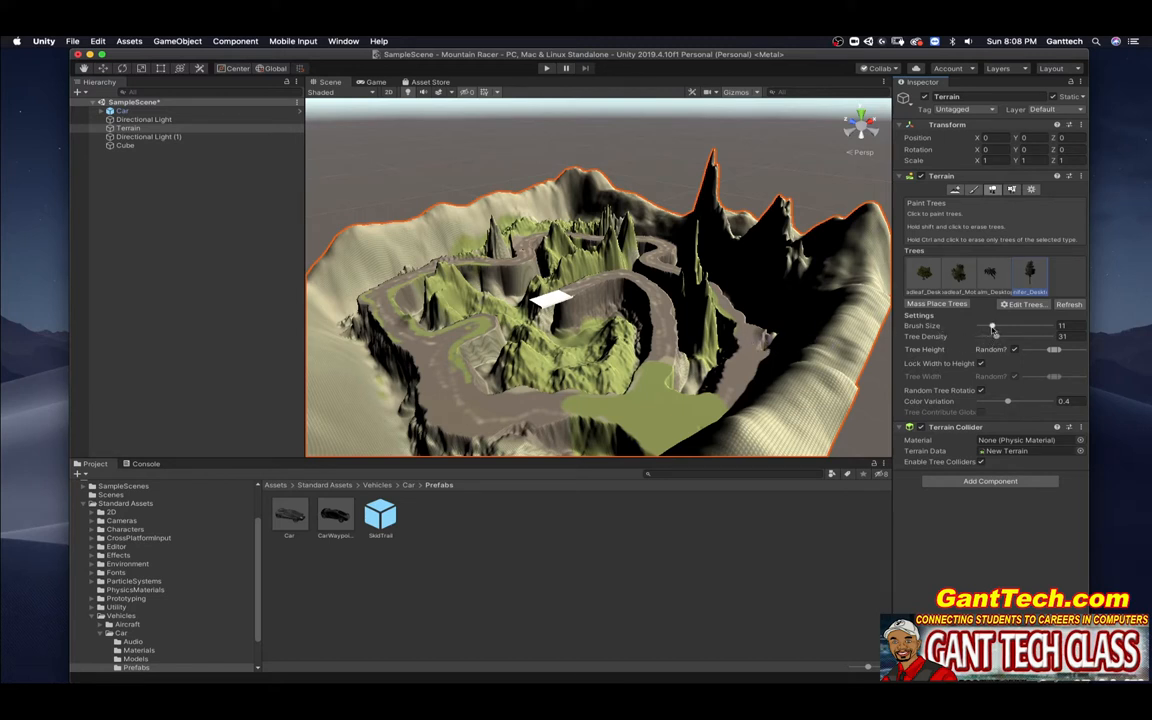
# Adjust the tree brush size and paint a dense patch of trees across the mountainside
pyautogui.moveTo(992, 324); pyautogui.dragTo(1010, 324)
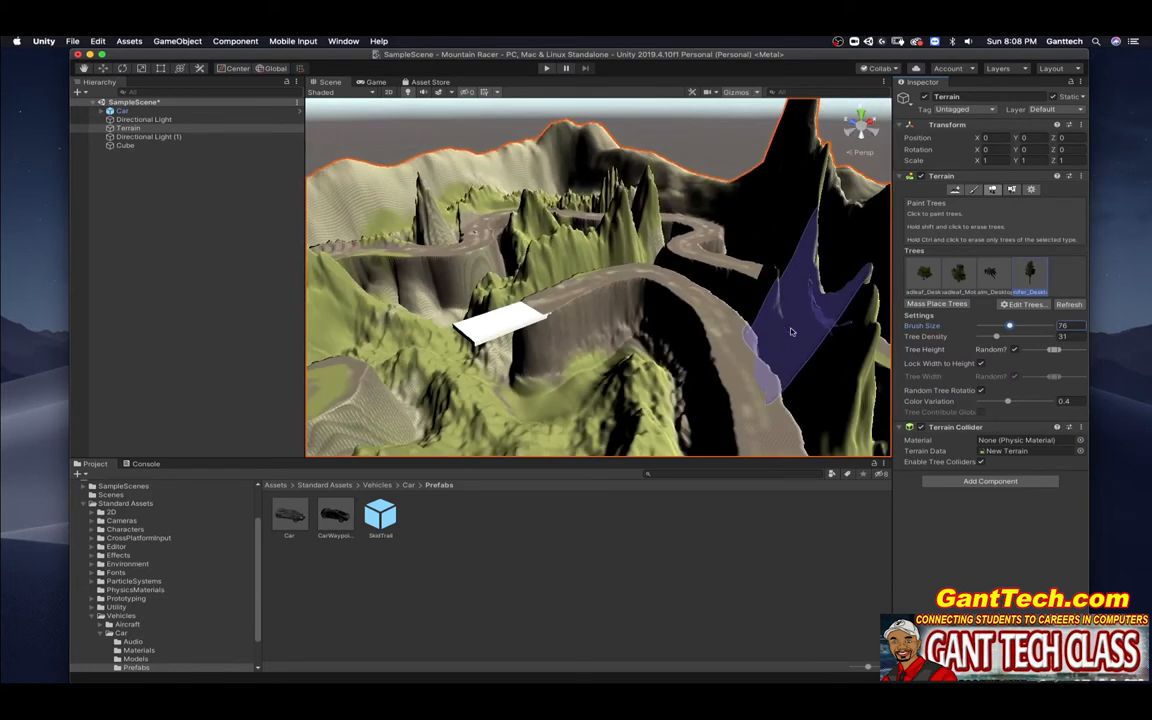
pyautogui.moveTo(790, 332); pyautogui.dragTo(784, 340)
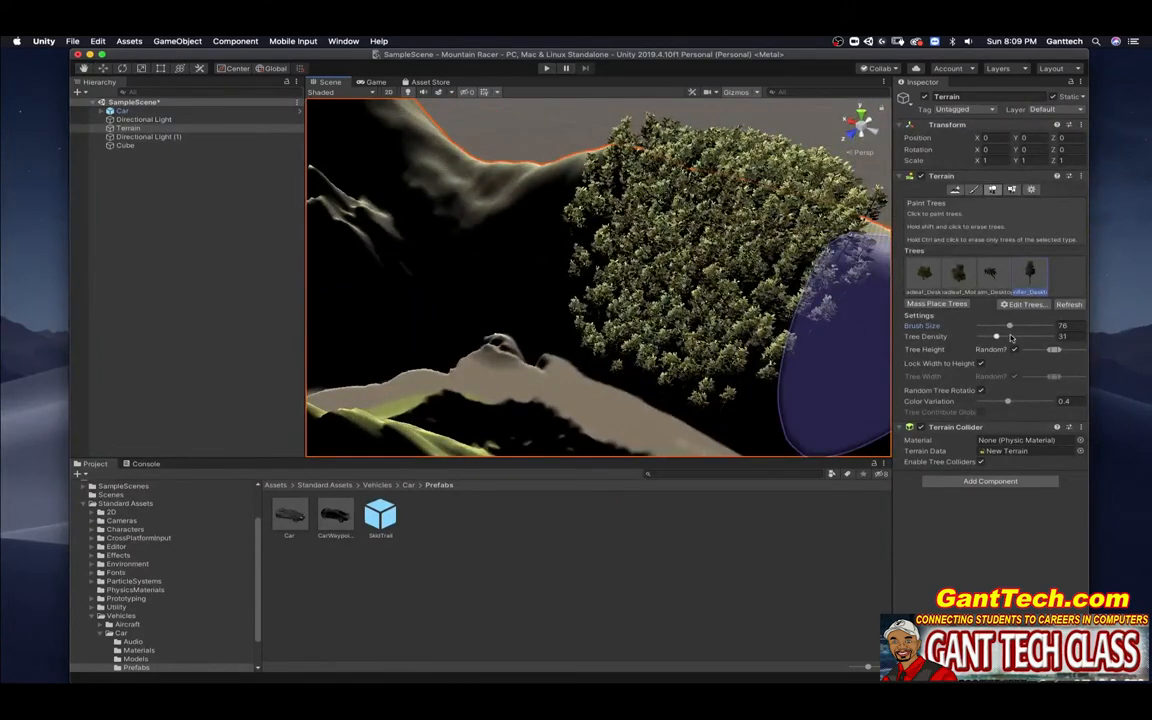
pyautogui.moveTo(1010, 336); pyautogui.dragTo(980, 336)
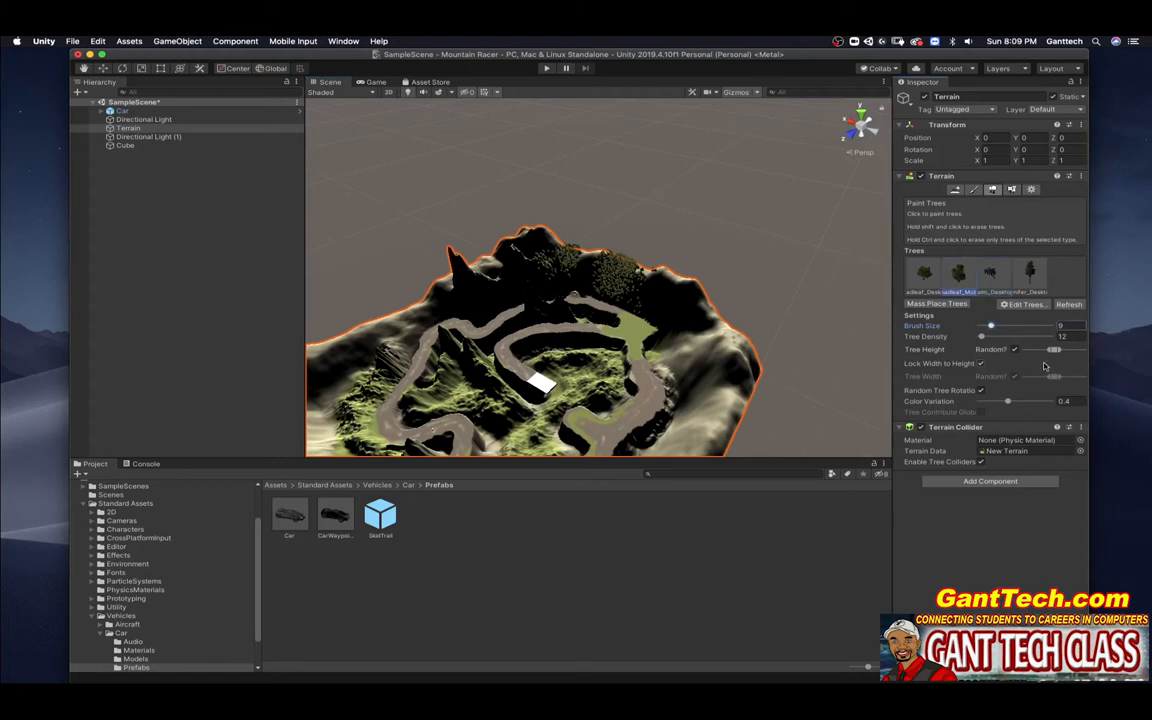
pyautogui.moveTo(990, 324); pyautogui.dragTo(1002, 324)
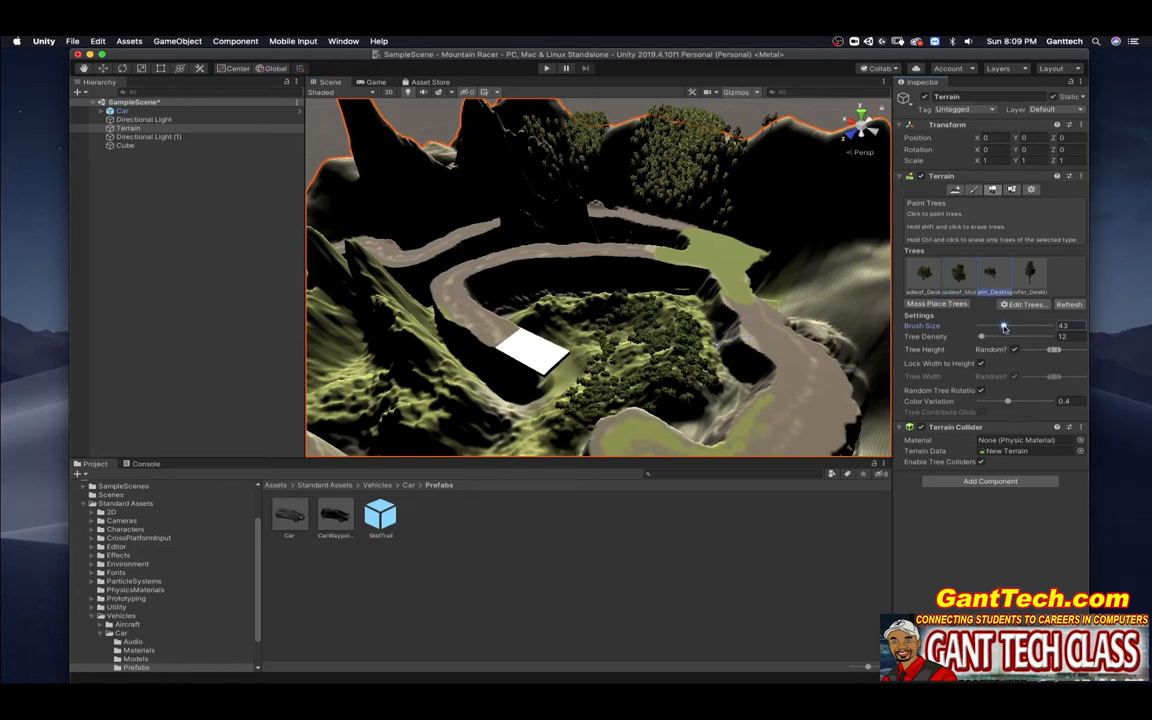
# Paint a row of trees along the road edge to act as a guardrail
pyautogui.moveTo(1004, 324); pyautogui.dragTo(988, 324)
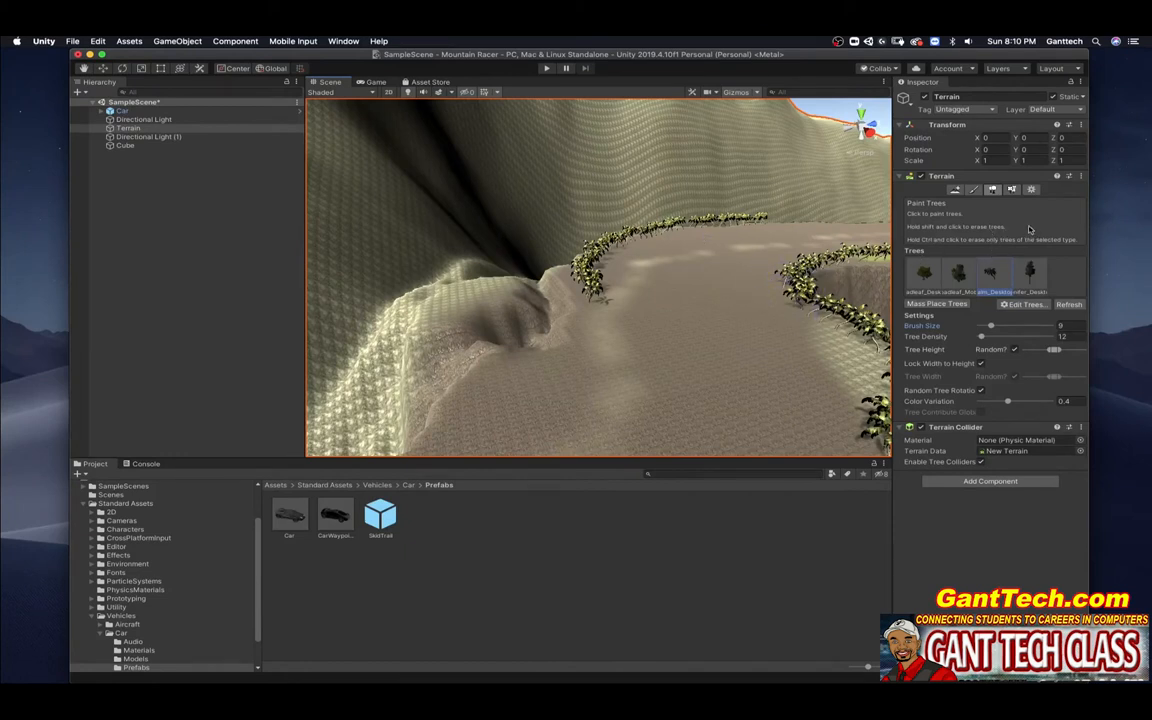
# Start adding a grass texture in Paint Details and browse the texture picker
pyautogui.click(1012, 188)
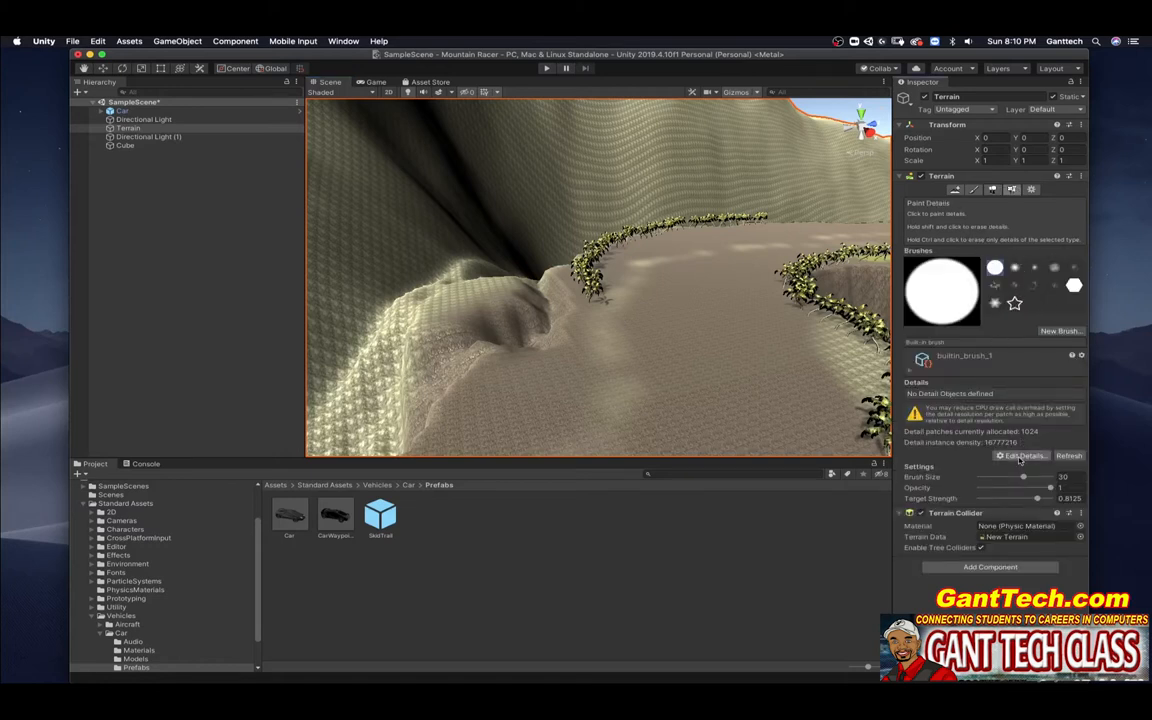
pyautogui.click(1022, 456)
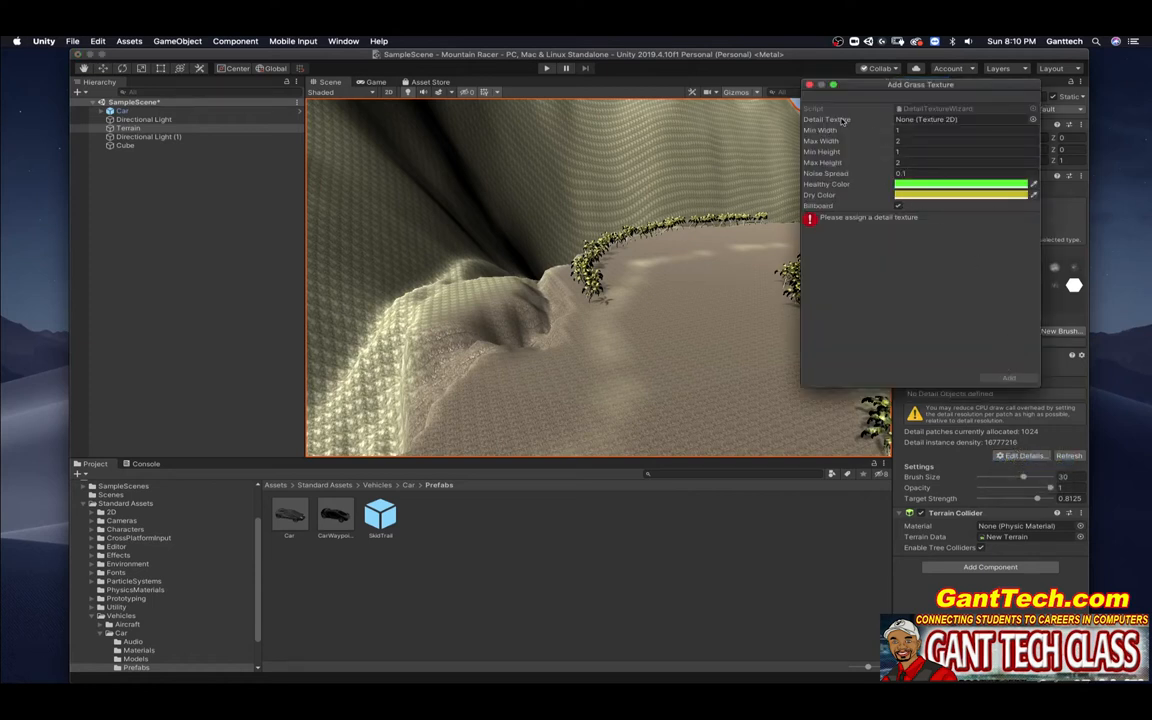
pyautogui.click(1032, 120)
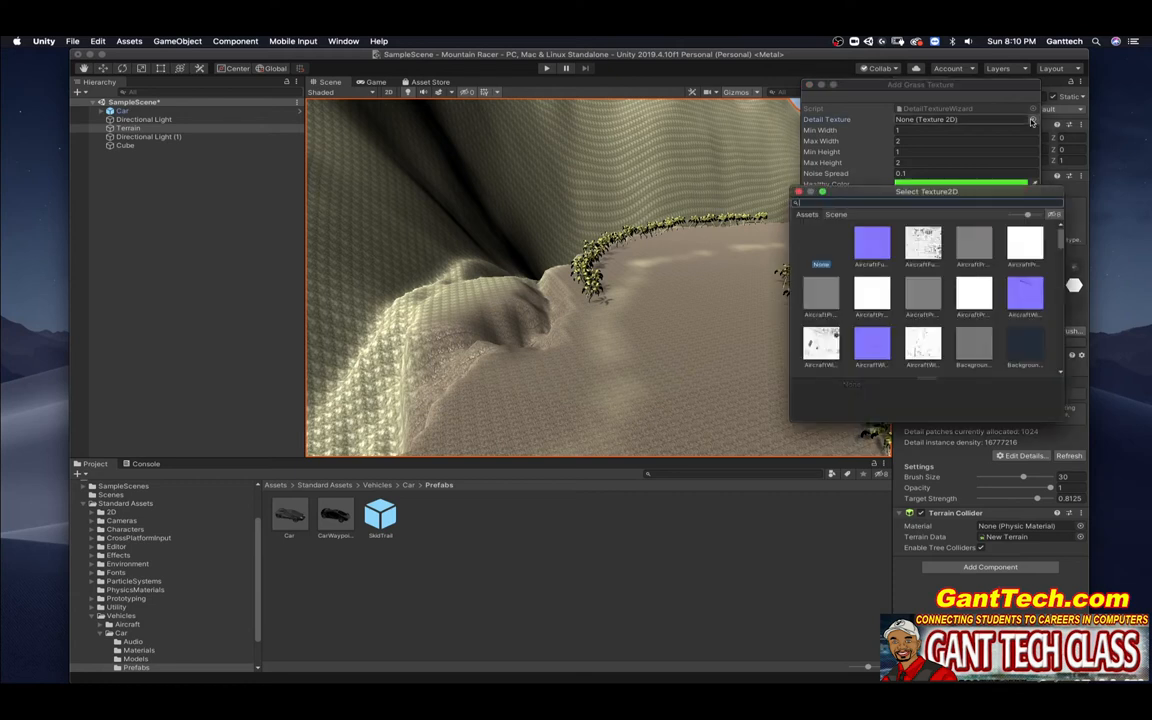
pyautogui.scroll(-3)
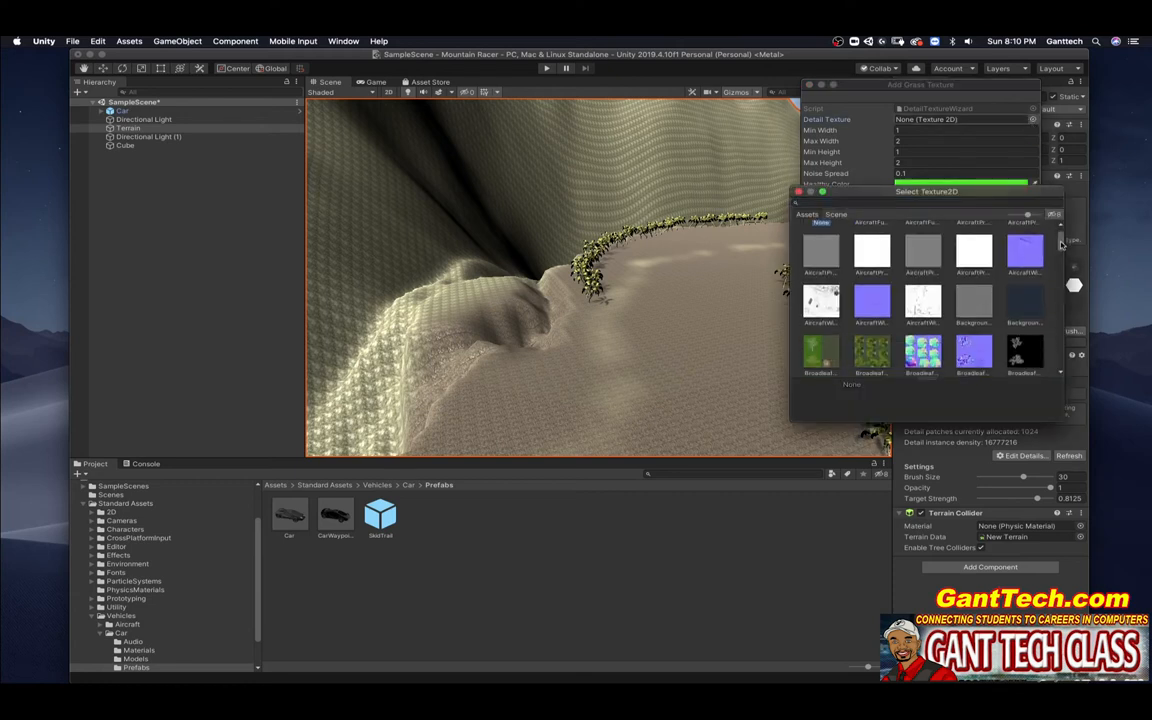
pyautogui.scroll(-3)
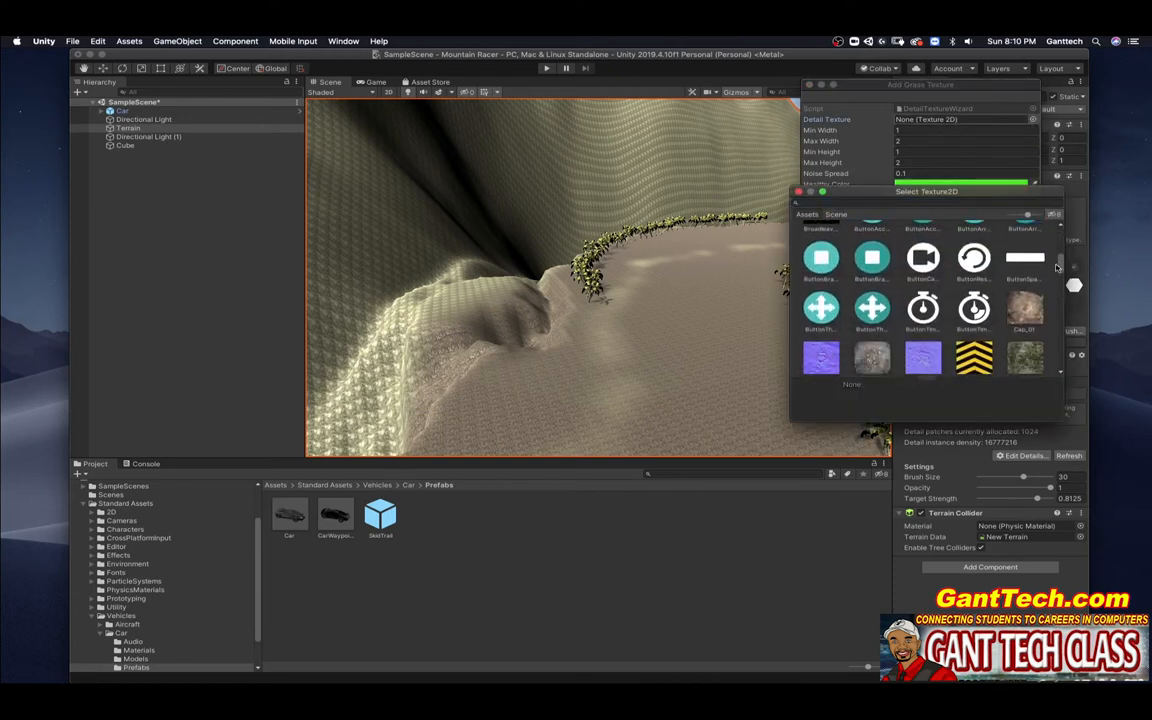
pyautogui.scroll(-3)
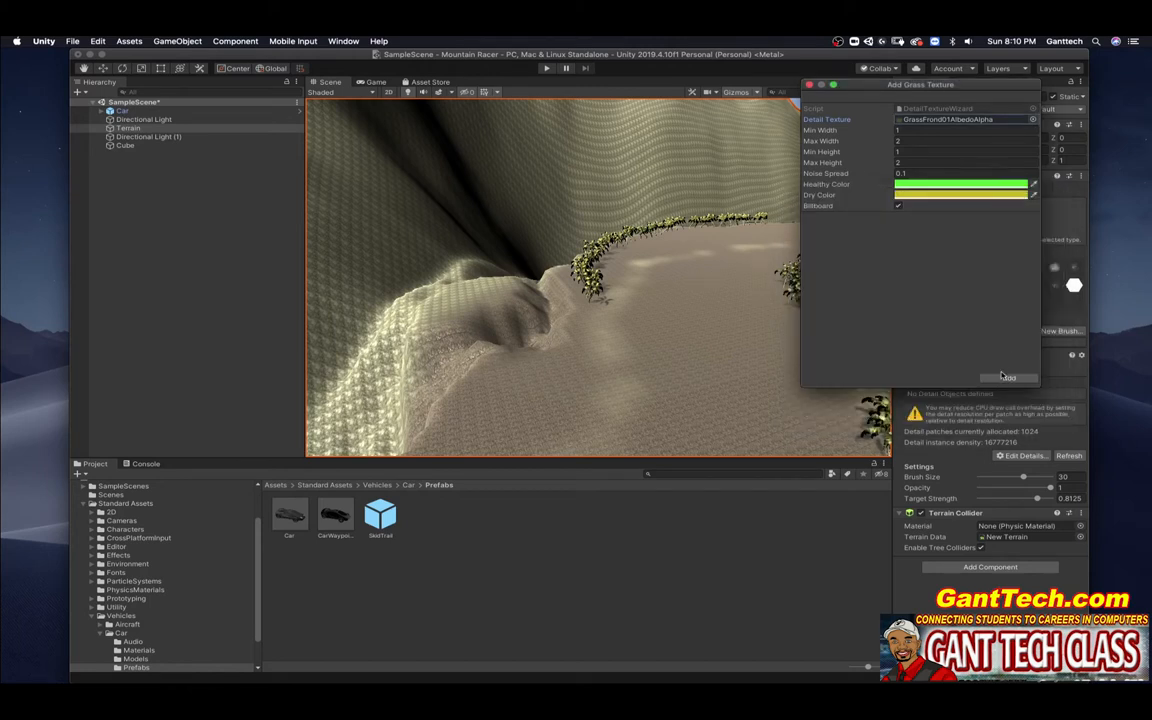
# Choose a grass texture and add it to the terrain's paintable details
pyautogui.click(1008, 376)
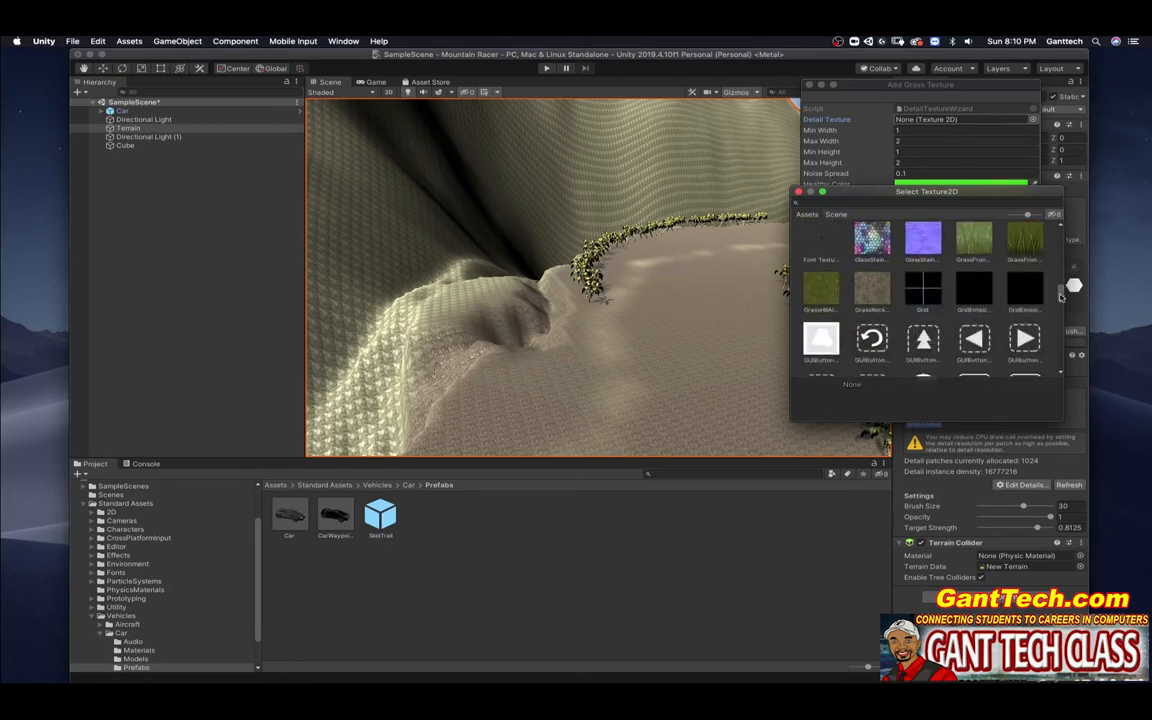
pyautogui.click(1024, 248)
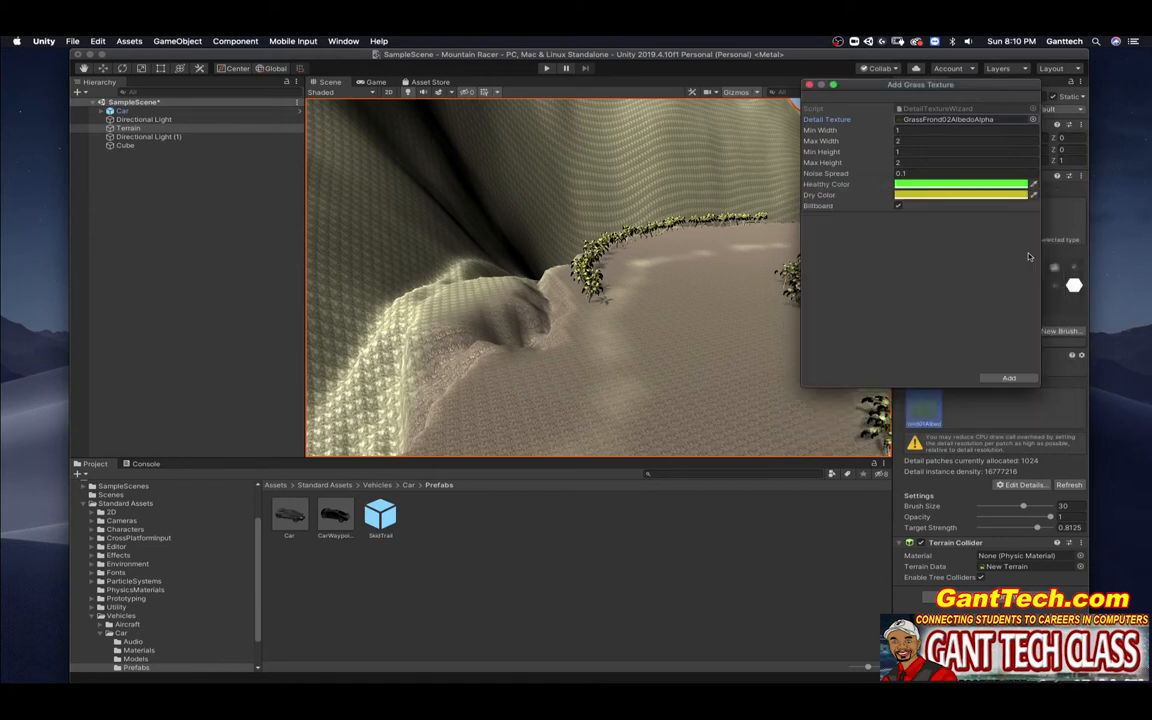
pyautogui.click(1008, 376)
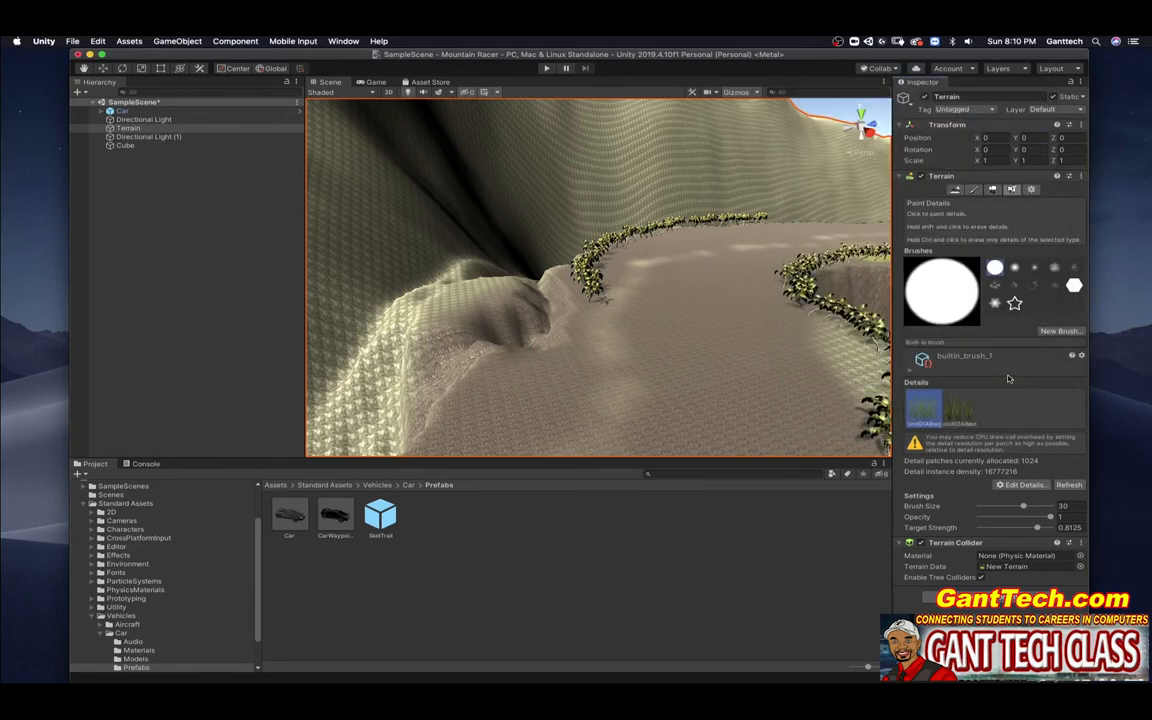
pyautogui.moveTo(744, 316)
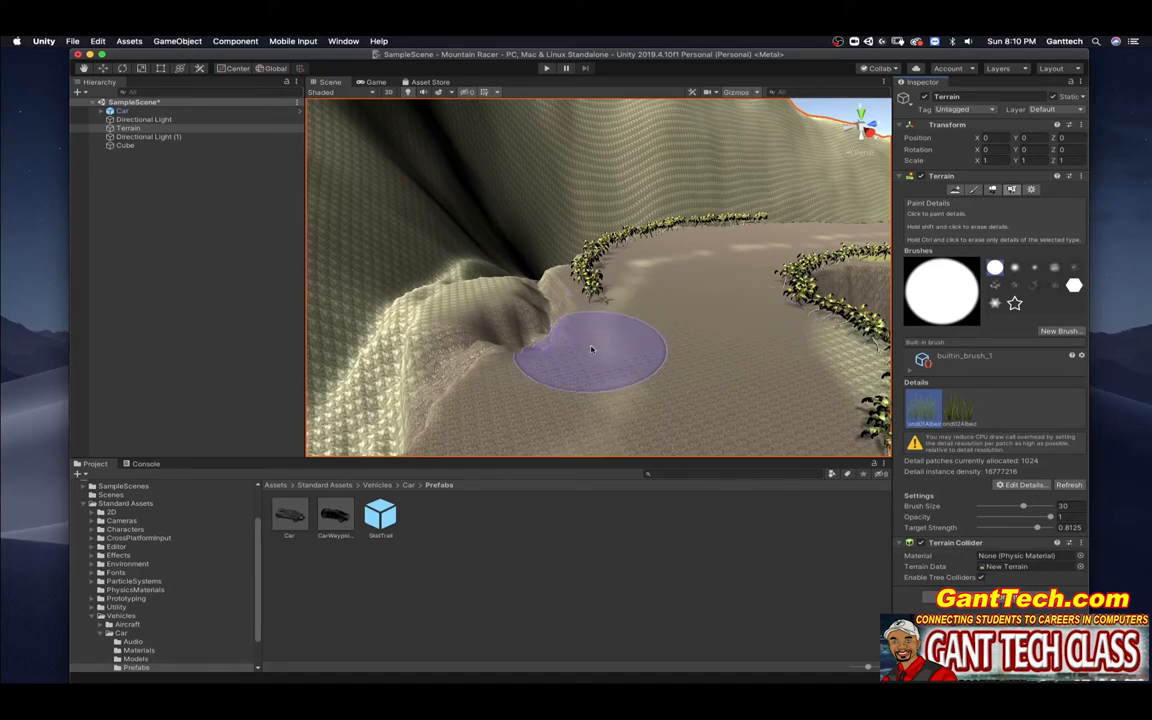
pyautogui.moveTo(570, 356)
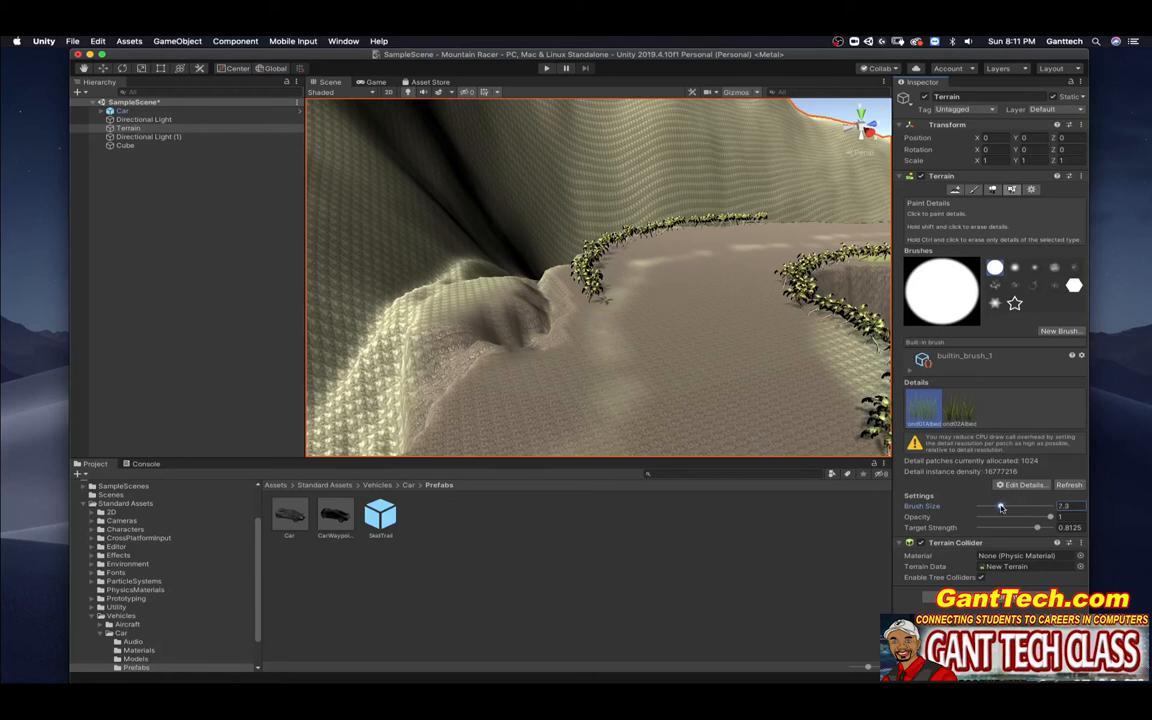
# Shrink the detail brush and paint a patch of grass on the terrain beside the road
pyautogui.moveTo(1002, 504); pyautogui.dragTo(1040, 504)
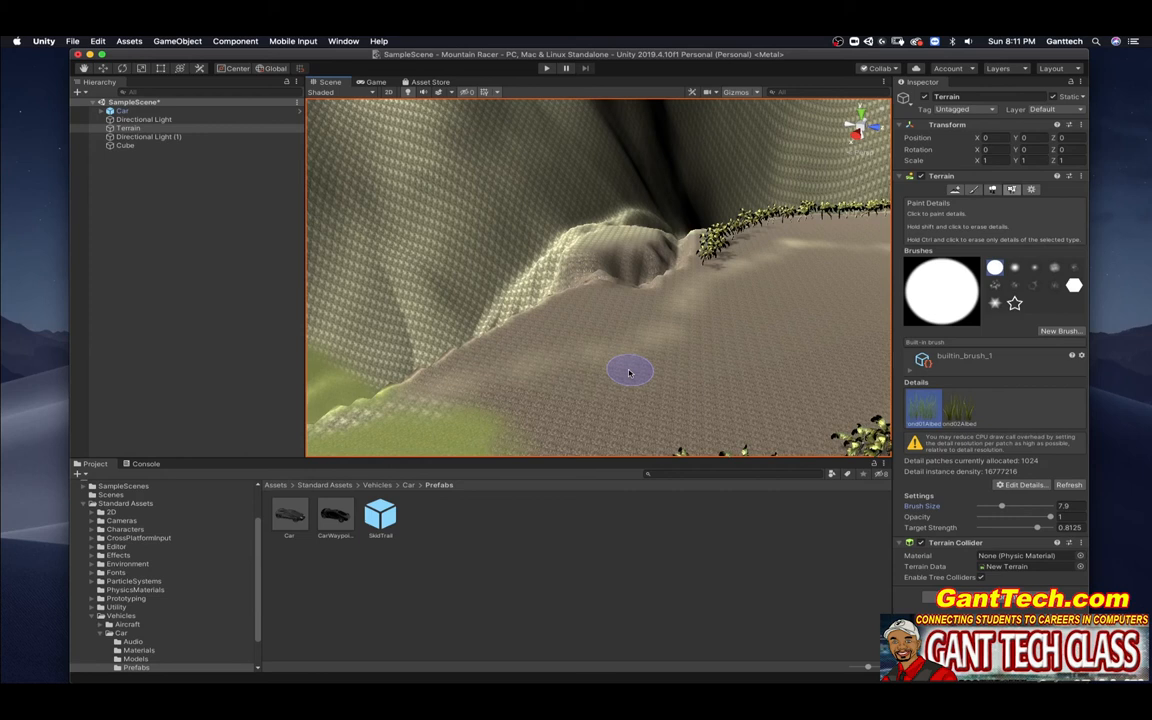
pyautogui.click(628, 372)
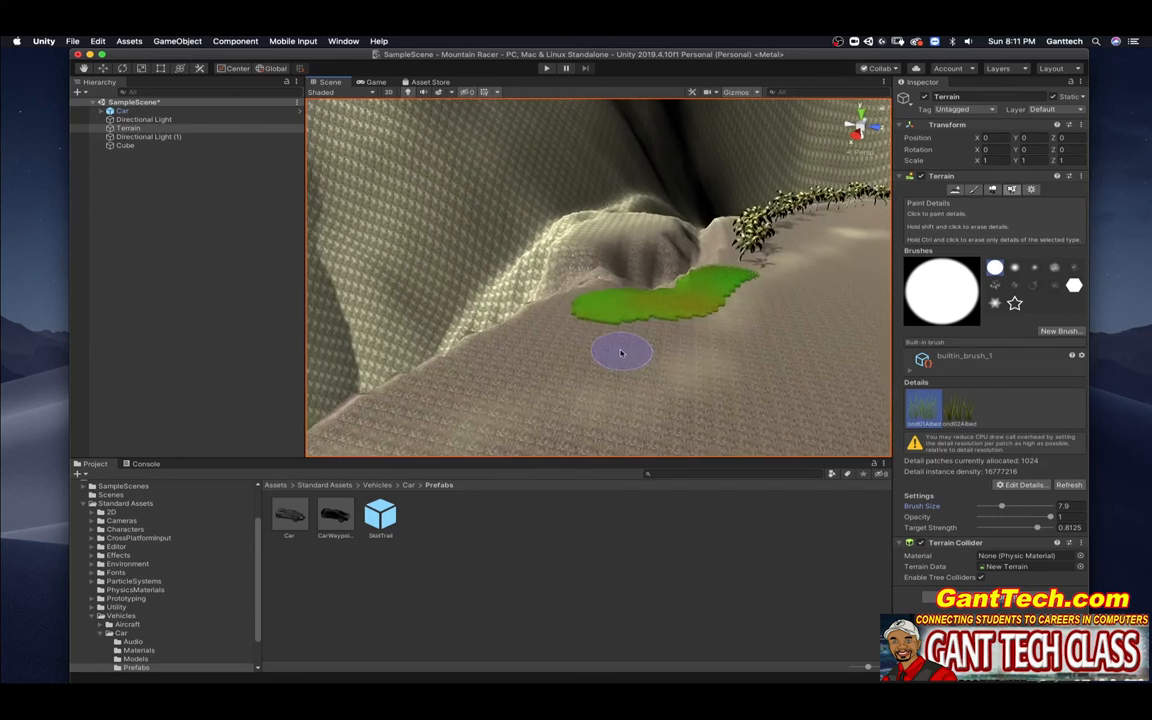
pyautogui.click(620, 356)
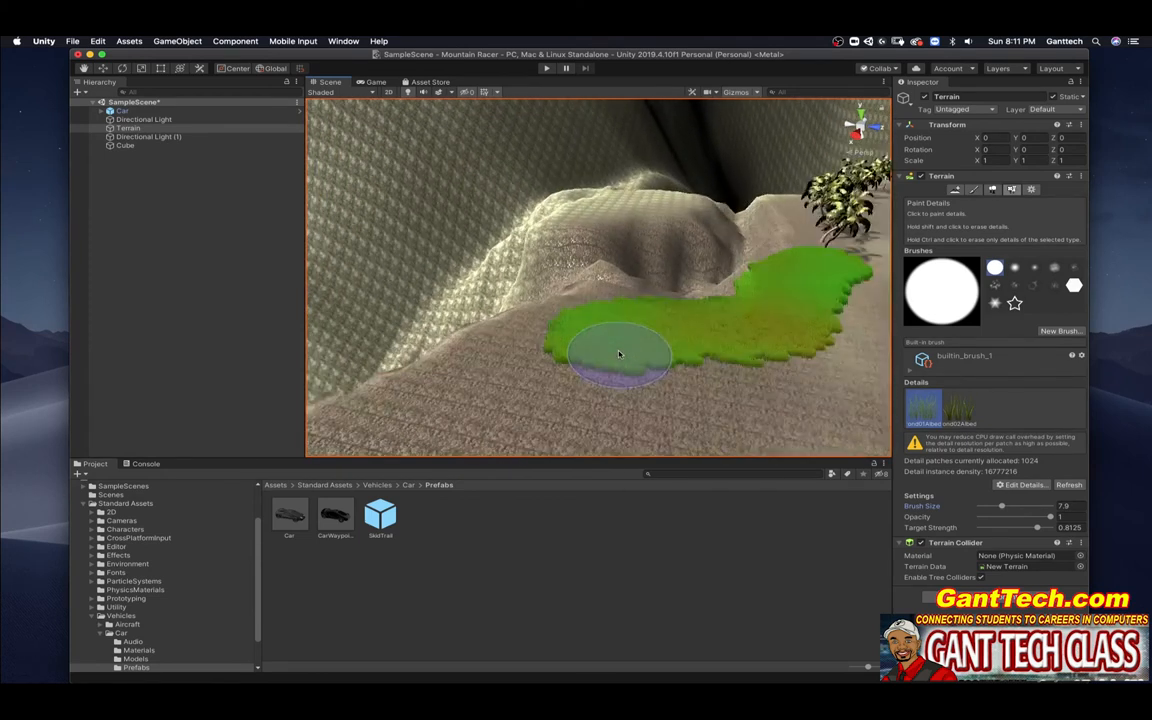